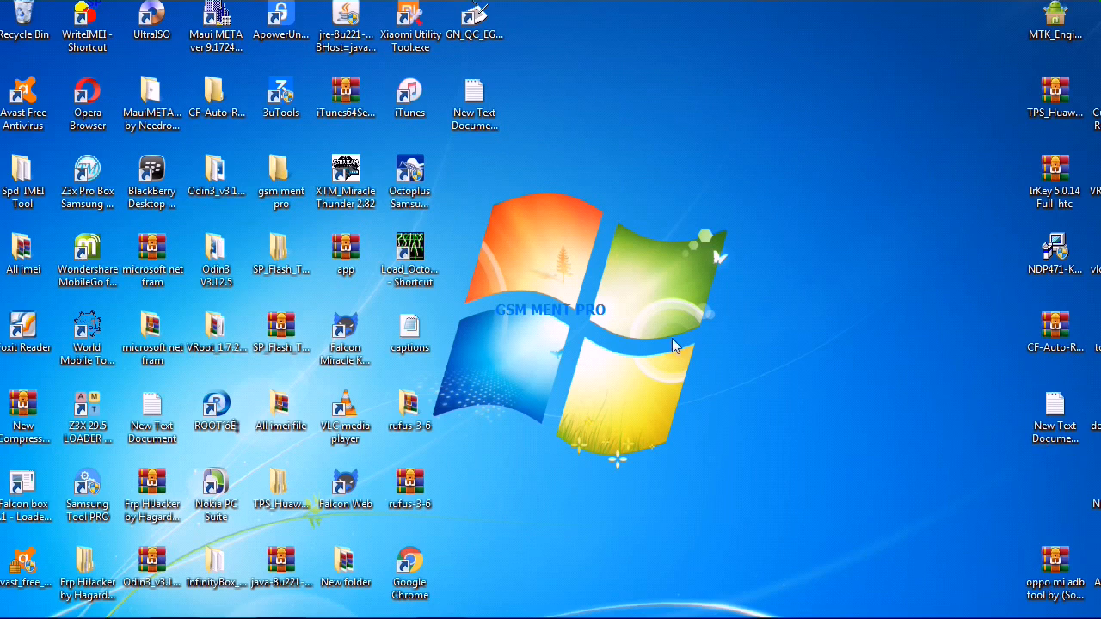
Extract the password-protected FoneLab patch archive in gsm ment pro with Extract Here
click(281, 167)
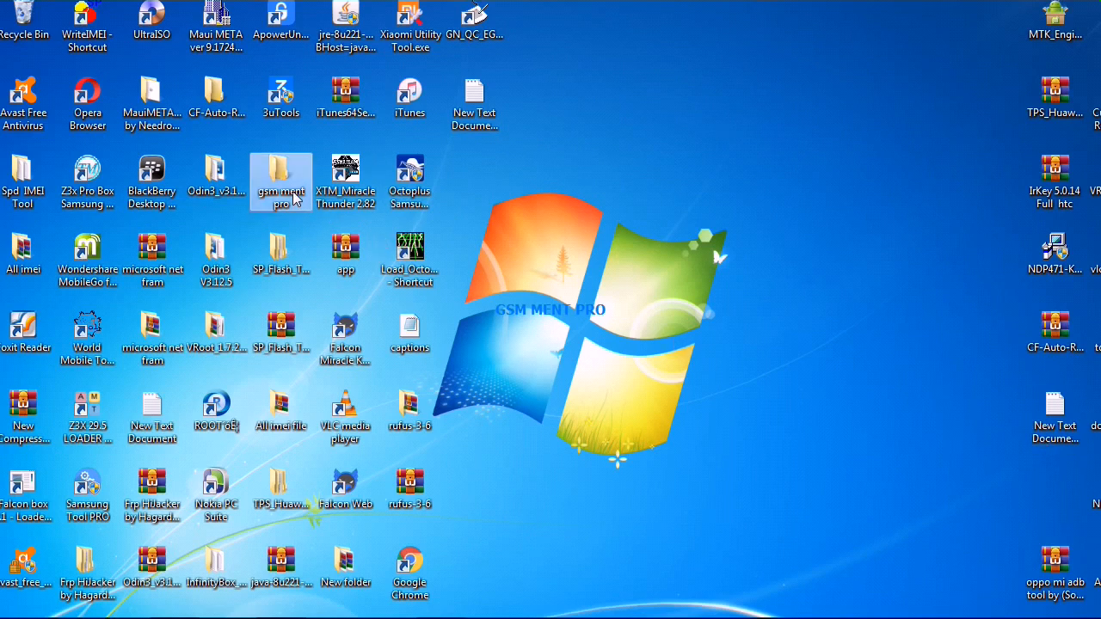
double_click(281, 180)
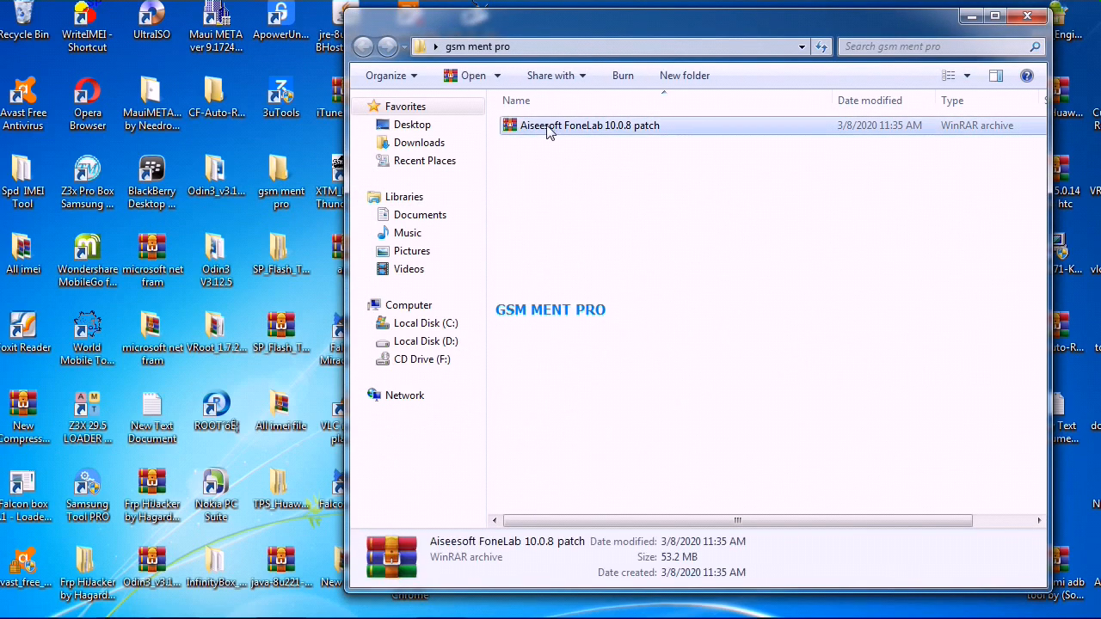
right_click(588, 124)
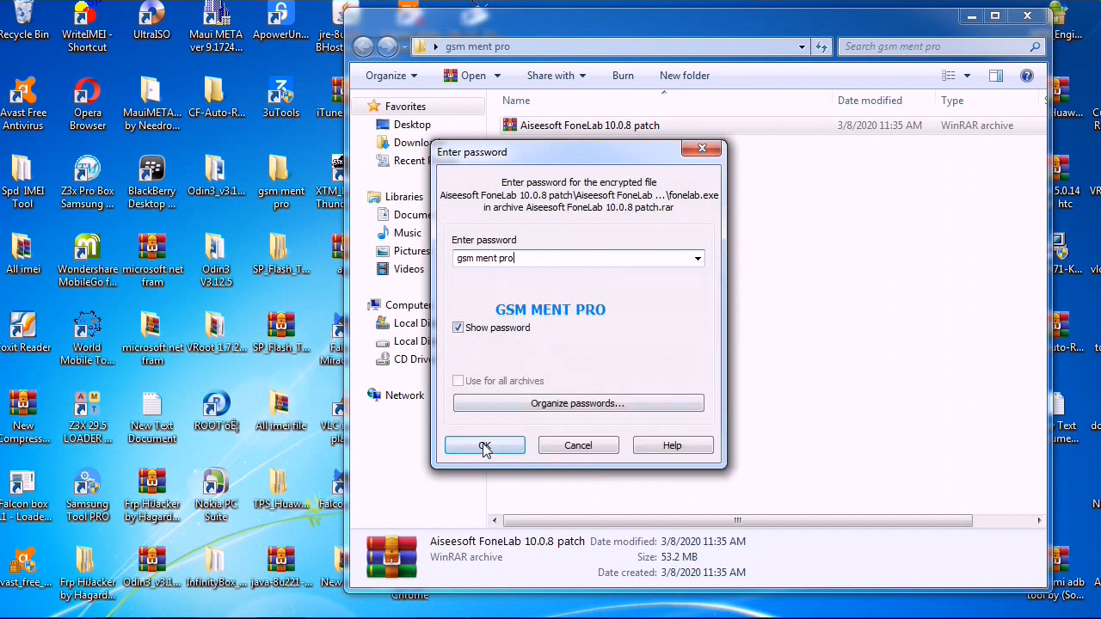
click(484, 445)
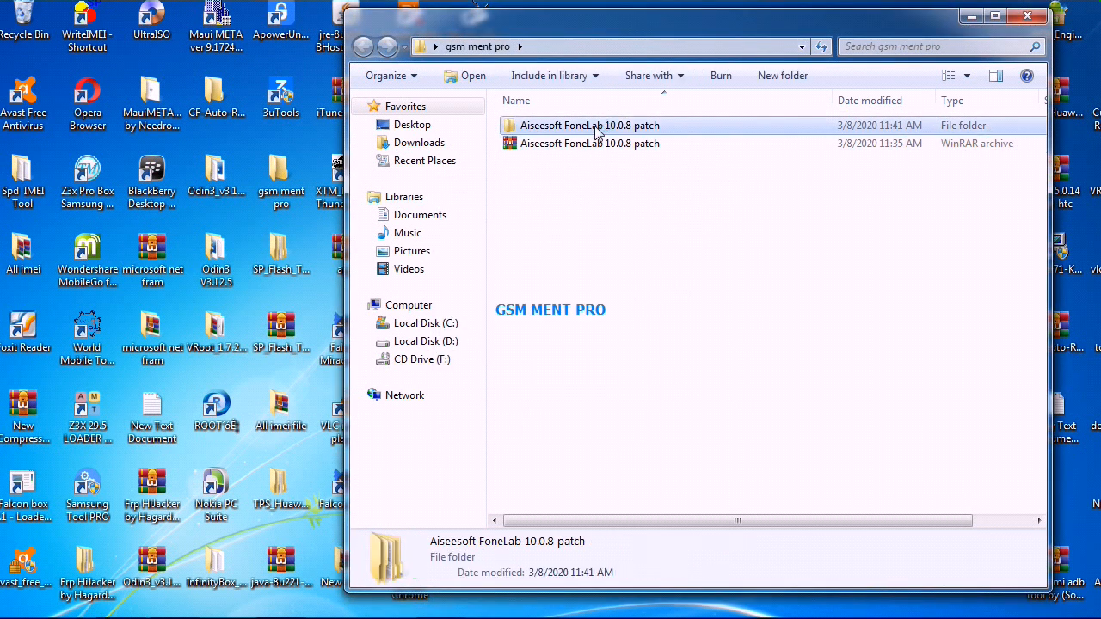
Open the extracted FoneLab folder and its Crackingpatching subfolder, selecting the patch archive
double_click(590, 124)
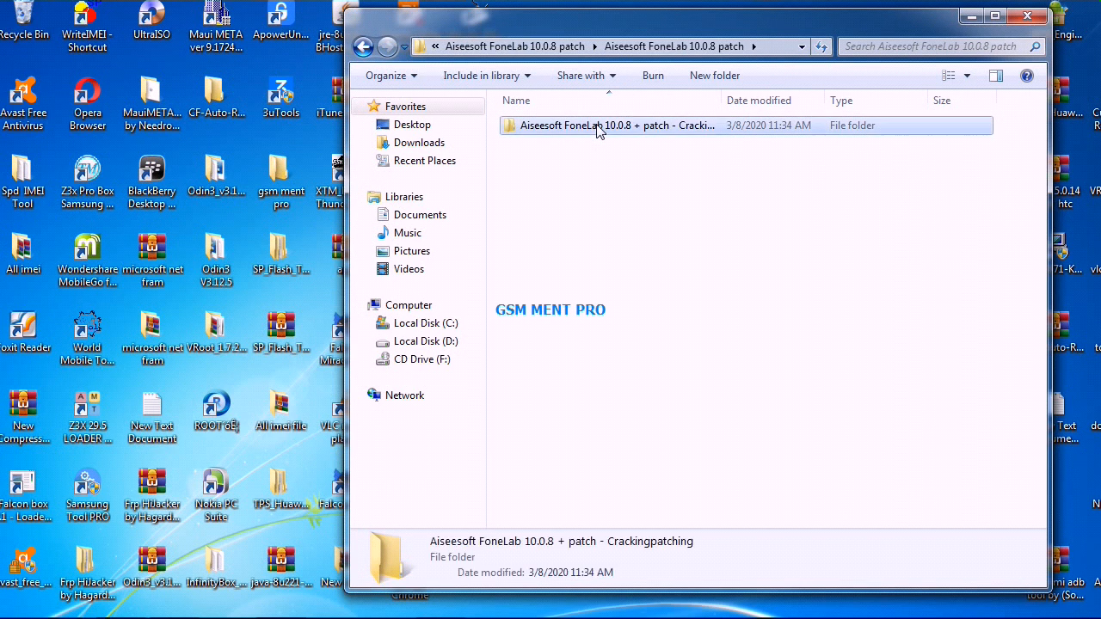
double_click(615, 125)
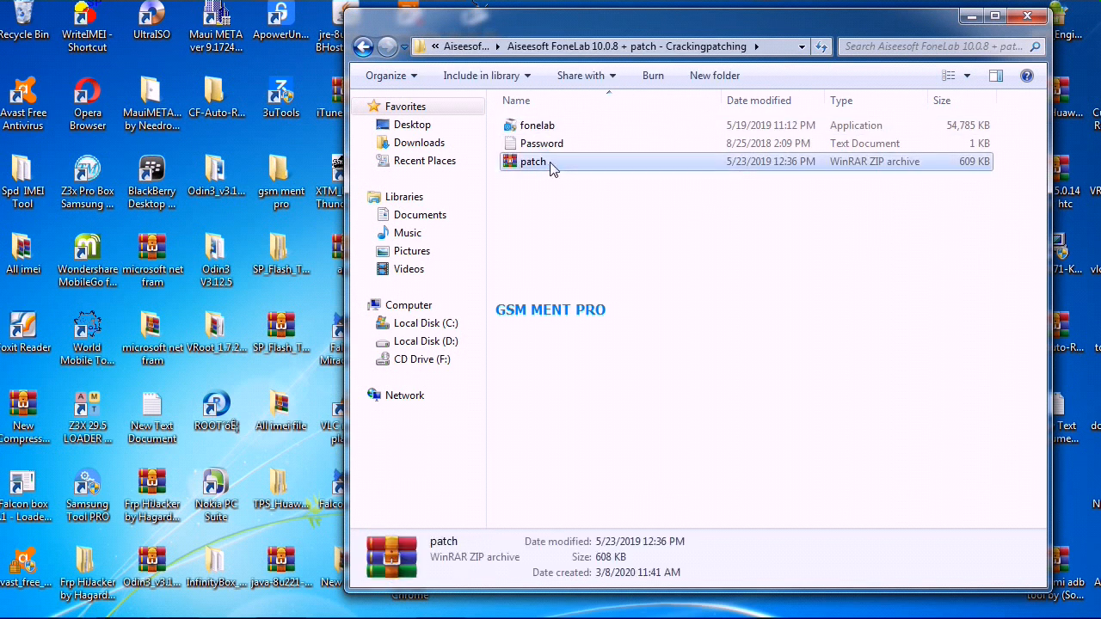
click(538, 125)
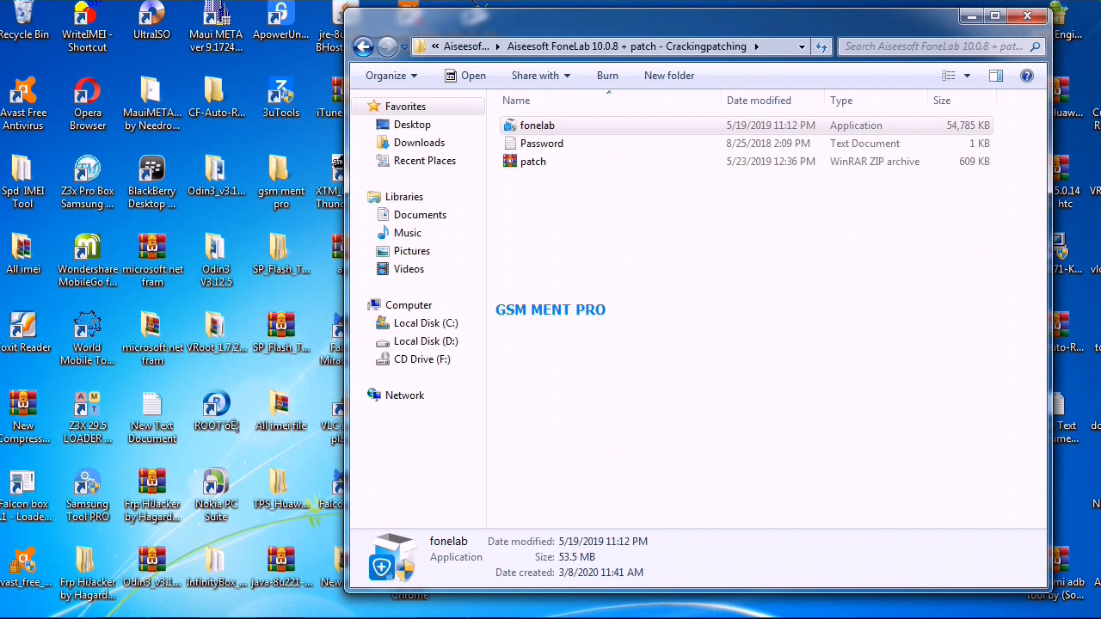
Run the FoneLab installer, accepting the license, default folder and shortcuts
double_click(536, 125)
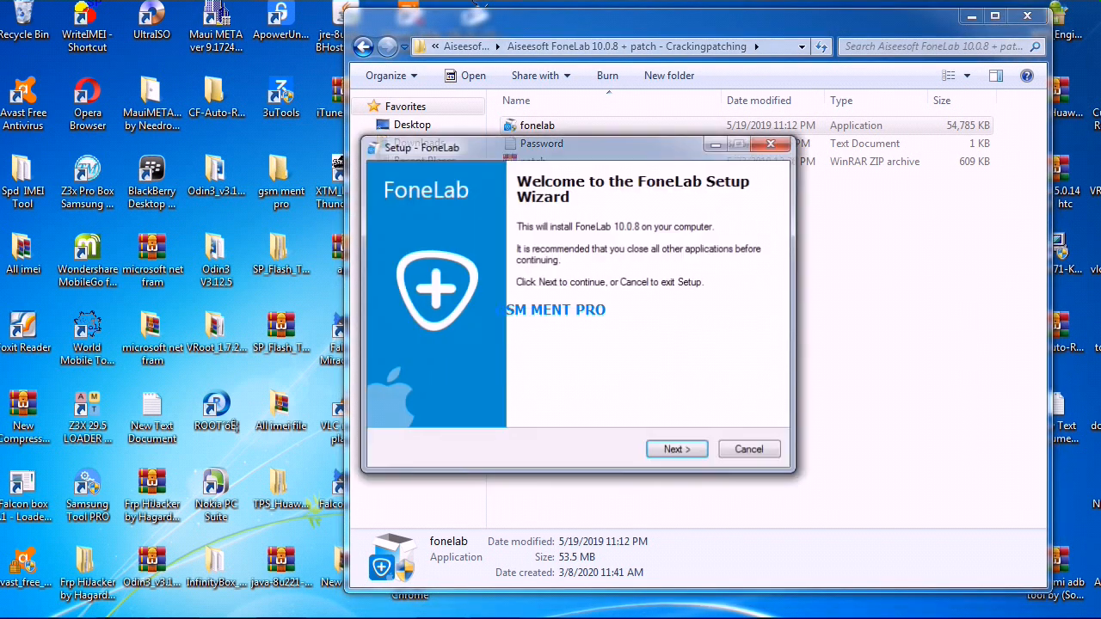
click(676, 449)
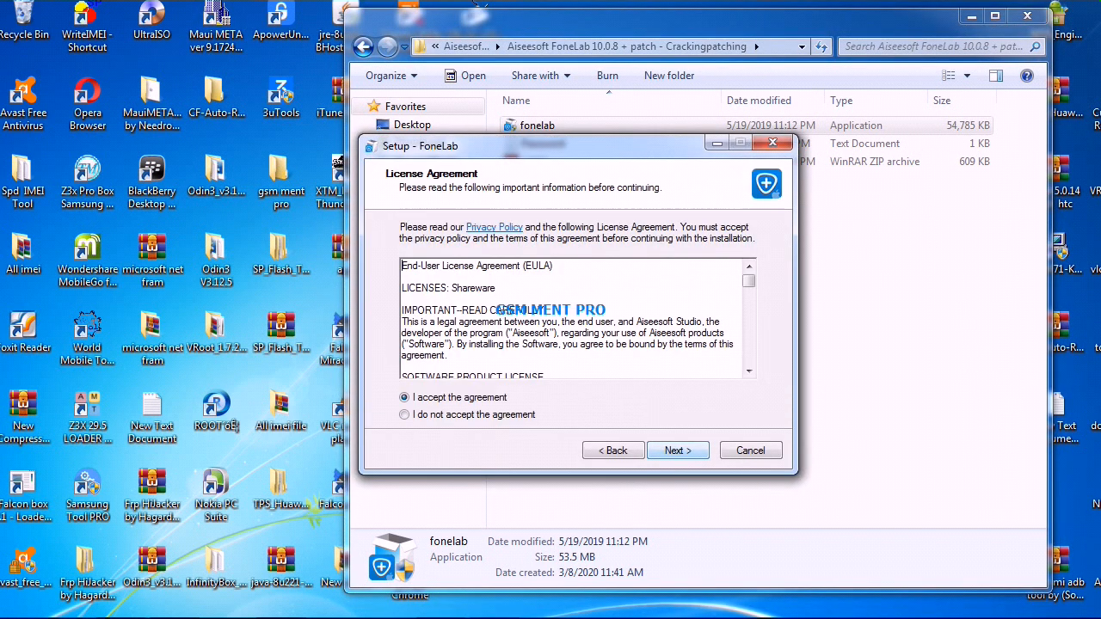
click(677, 450)
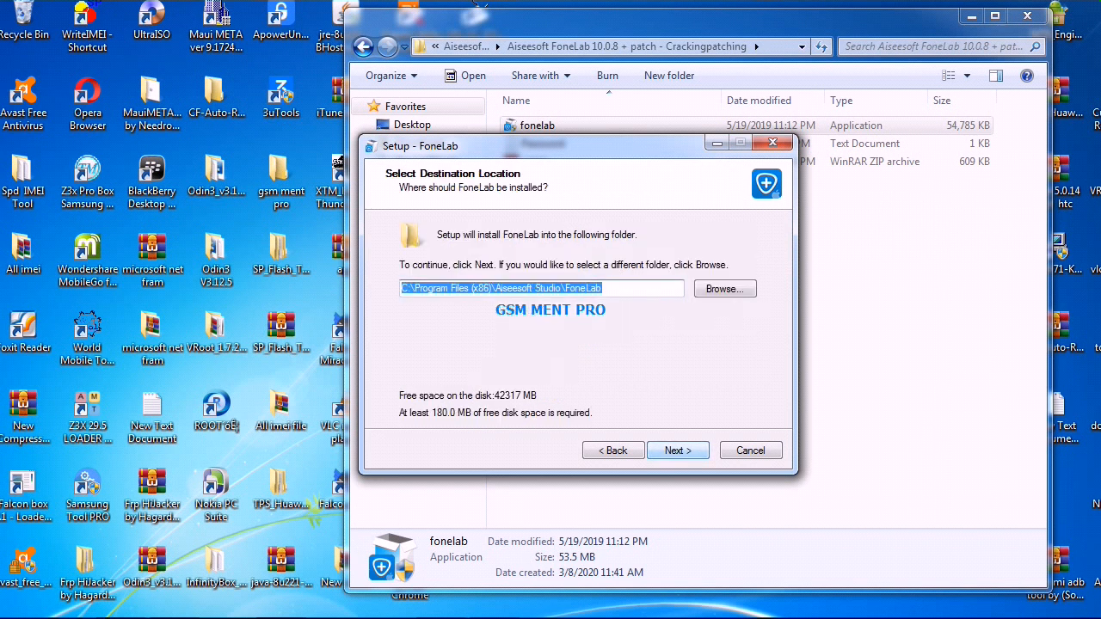
click(677, 450)
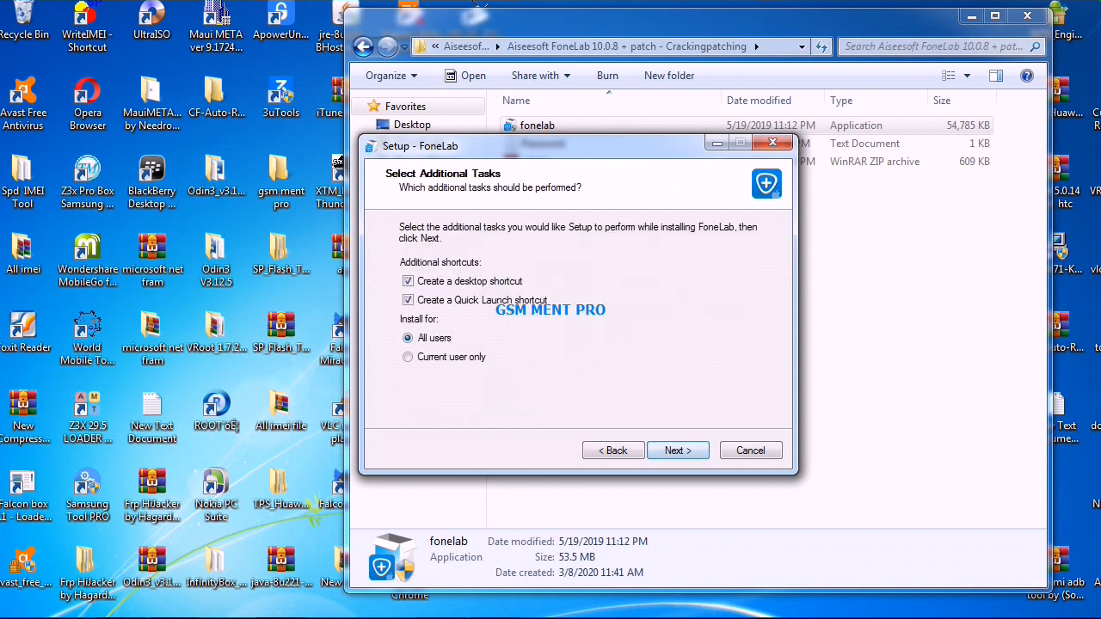
click(676, 450)
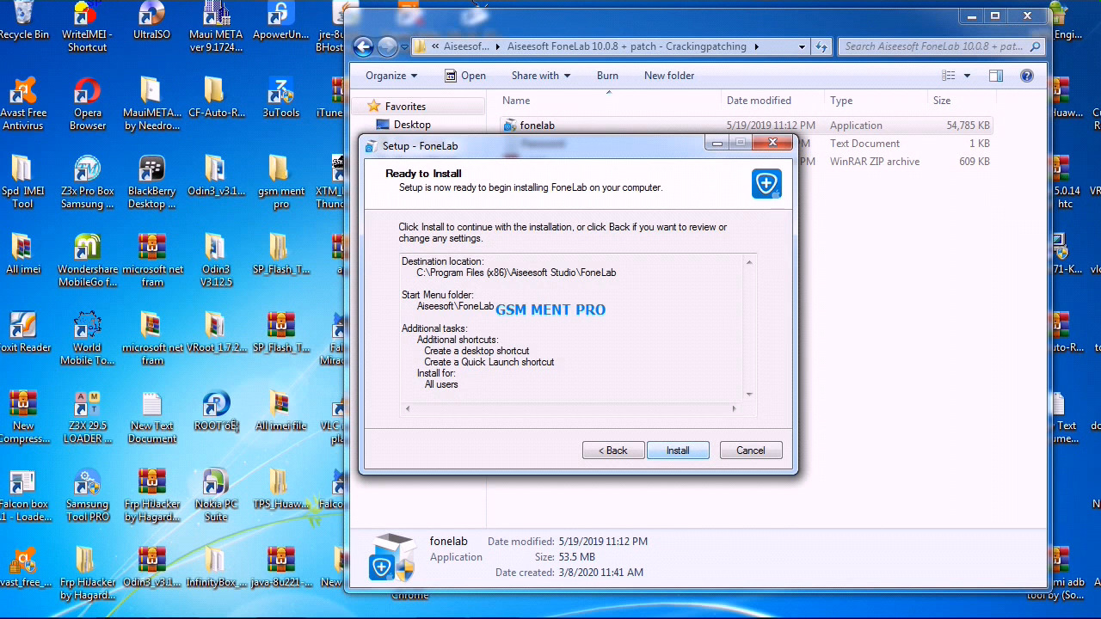
Install FoneLab and finish setup without launching the application
click(678, 450)
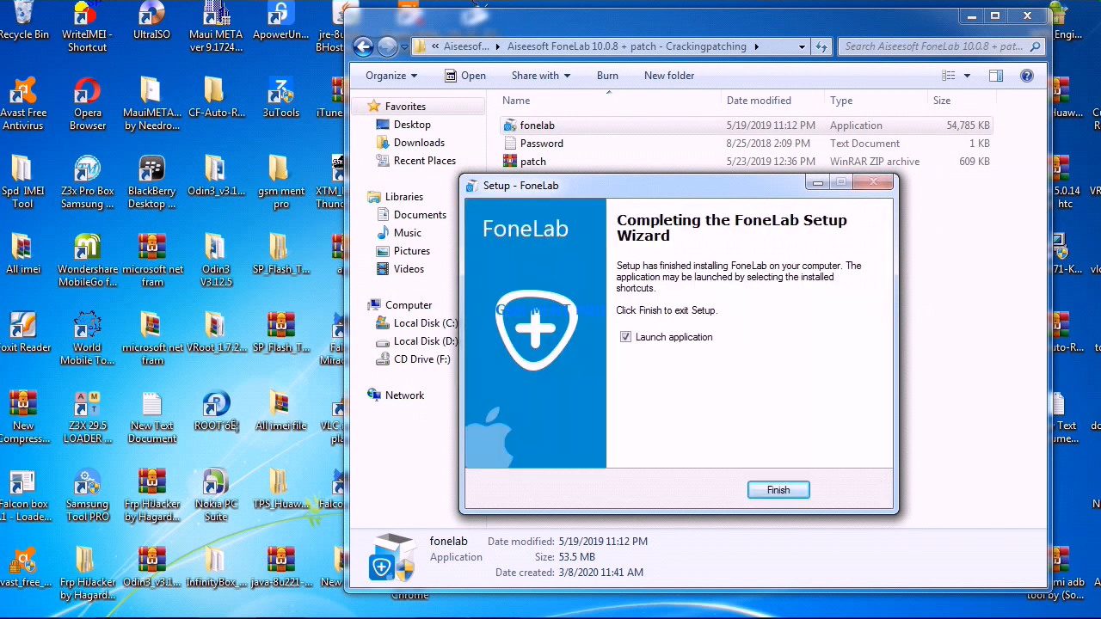
click(626, 336)
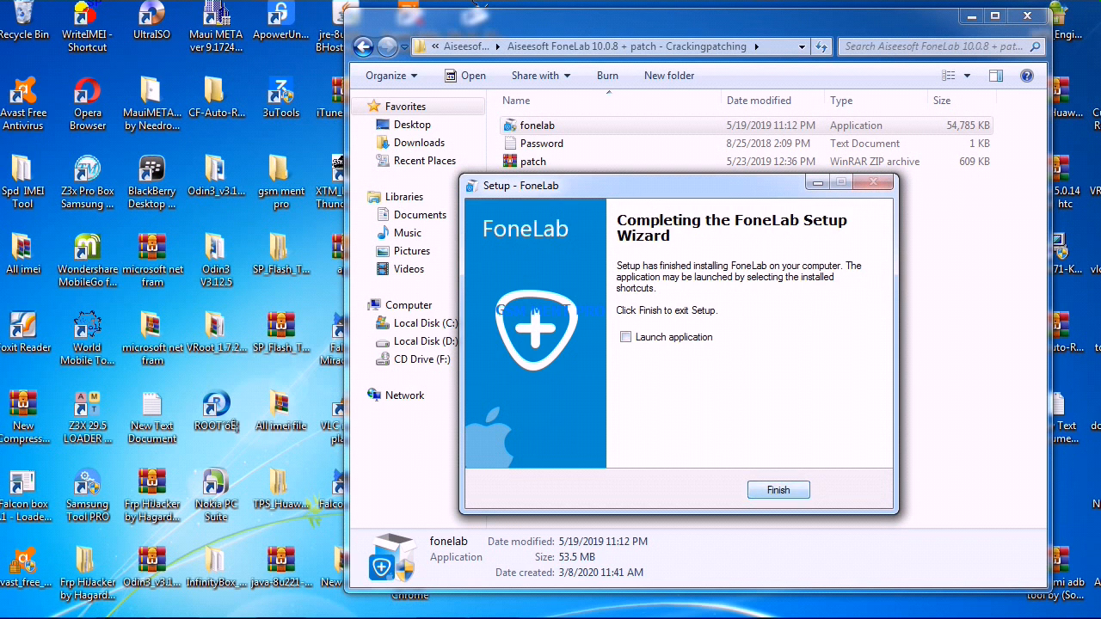
click(776, 489)
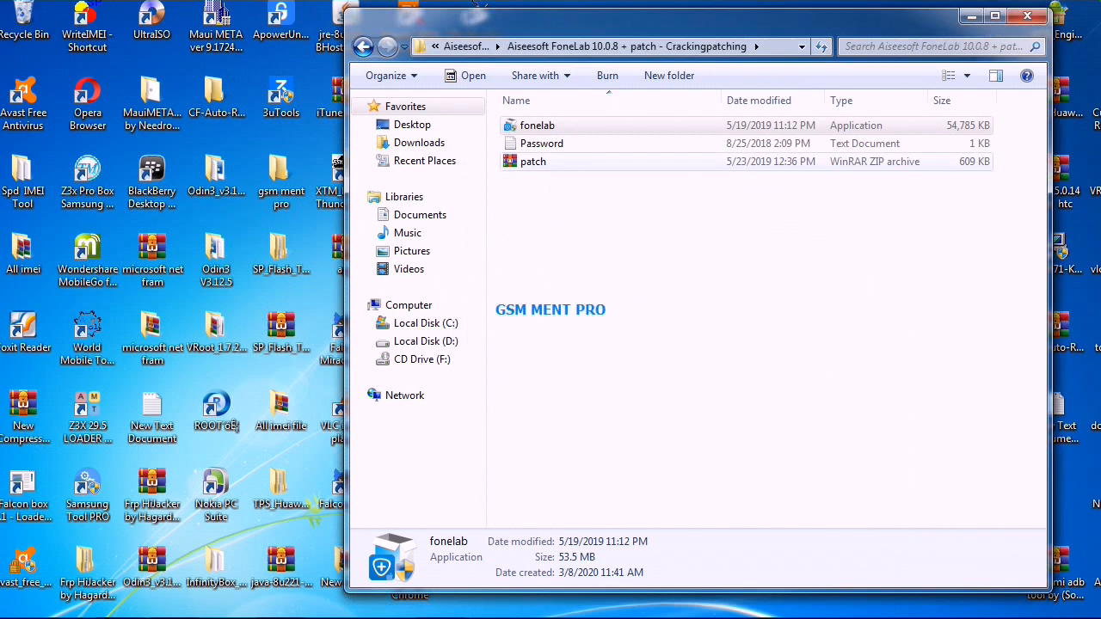
right_click(532, 160)
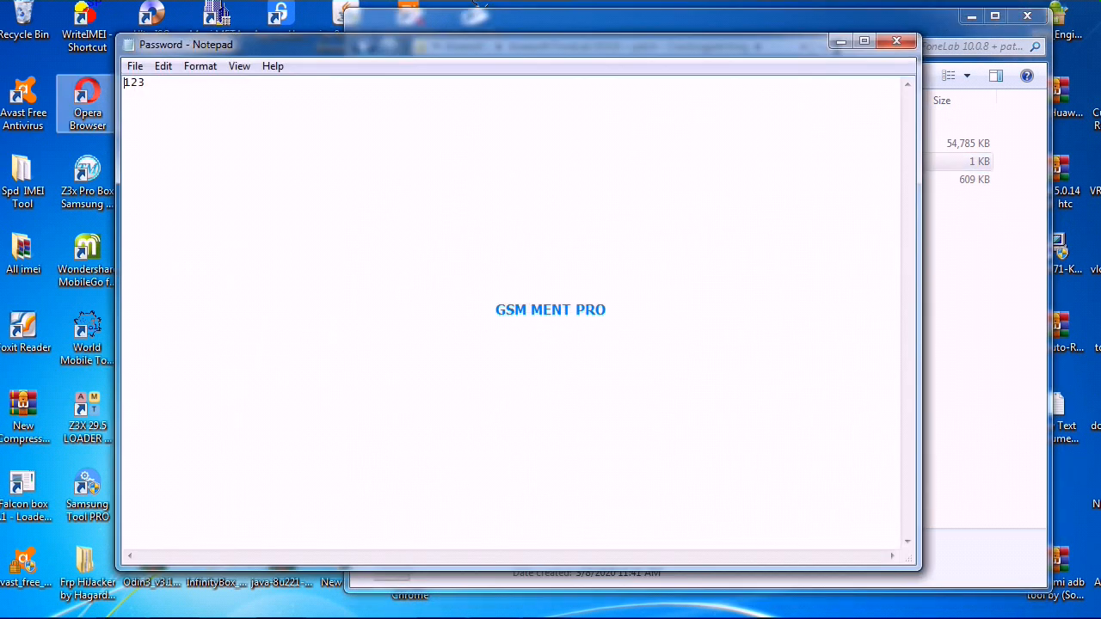
right_click(138, 82)
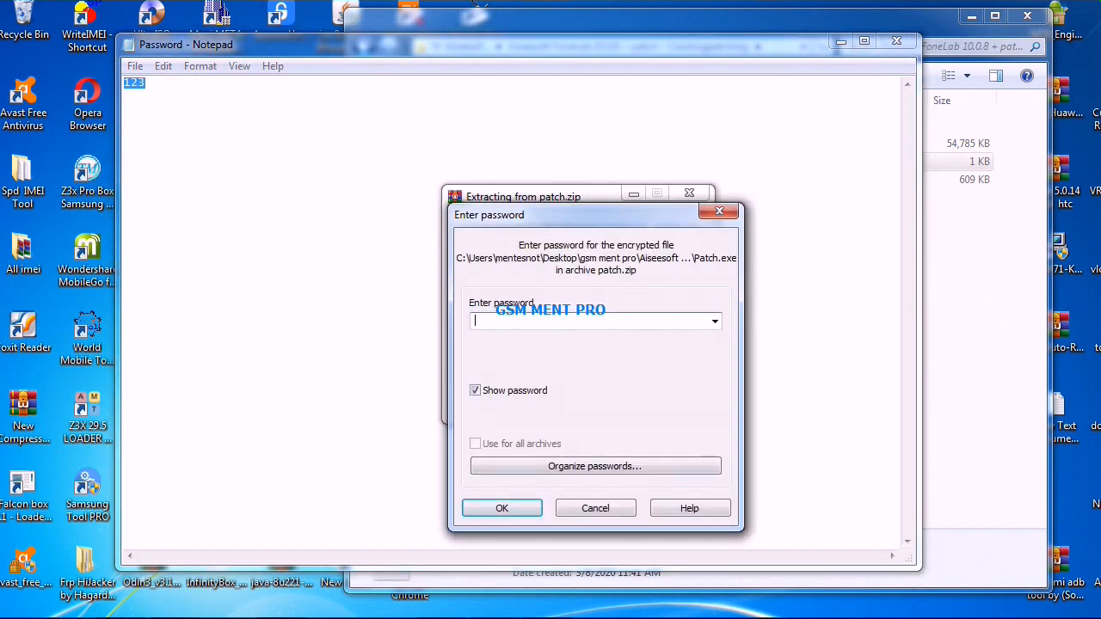
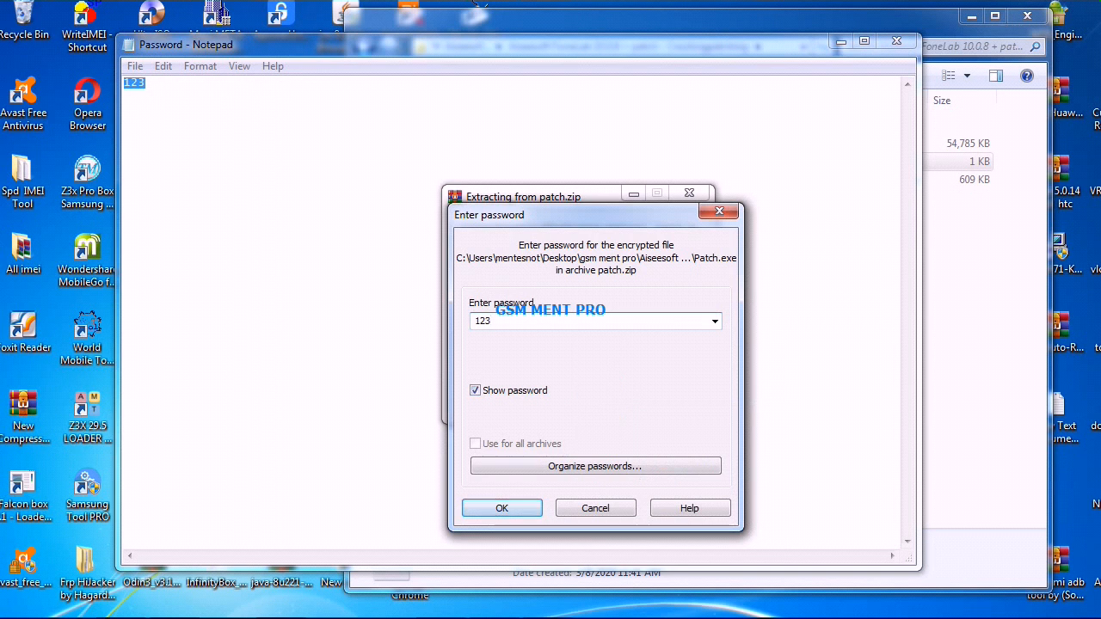
click(502, 507)
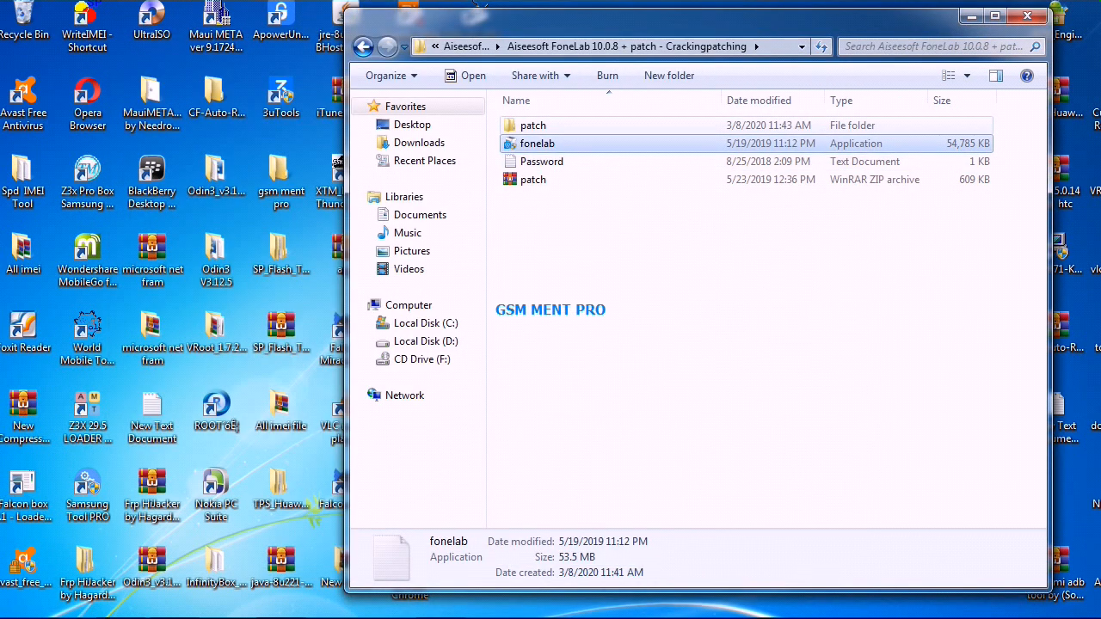
Open the patch folder and launch the Universal Multi-Patch 1.3 executable
double_click(533, 125)
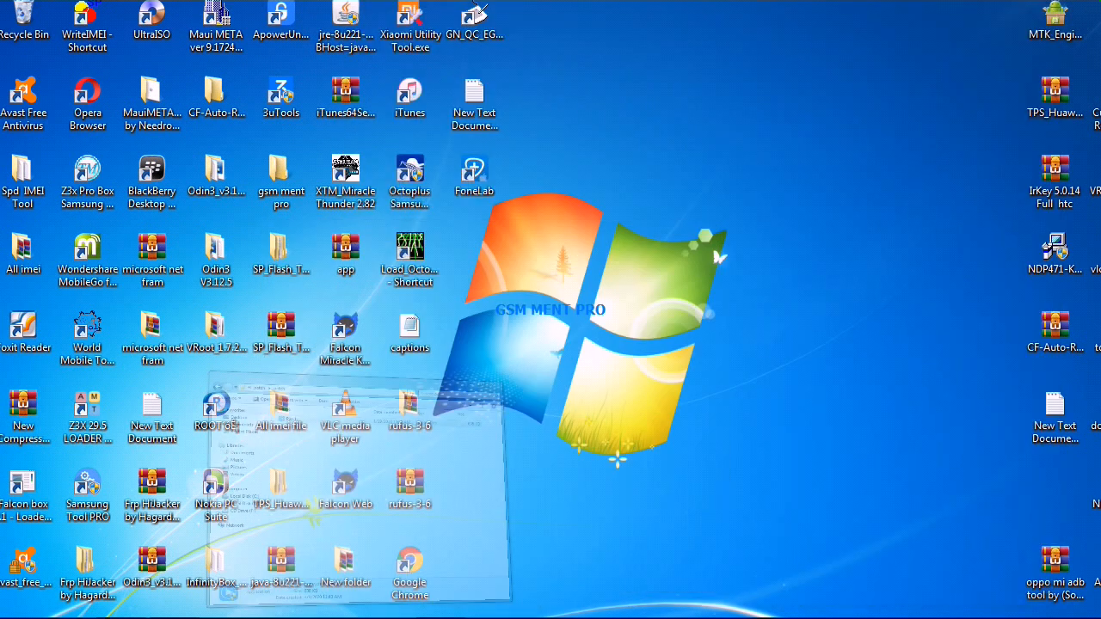
double_click(473, 176)
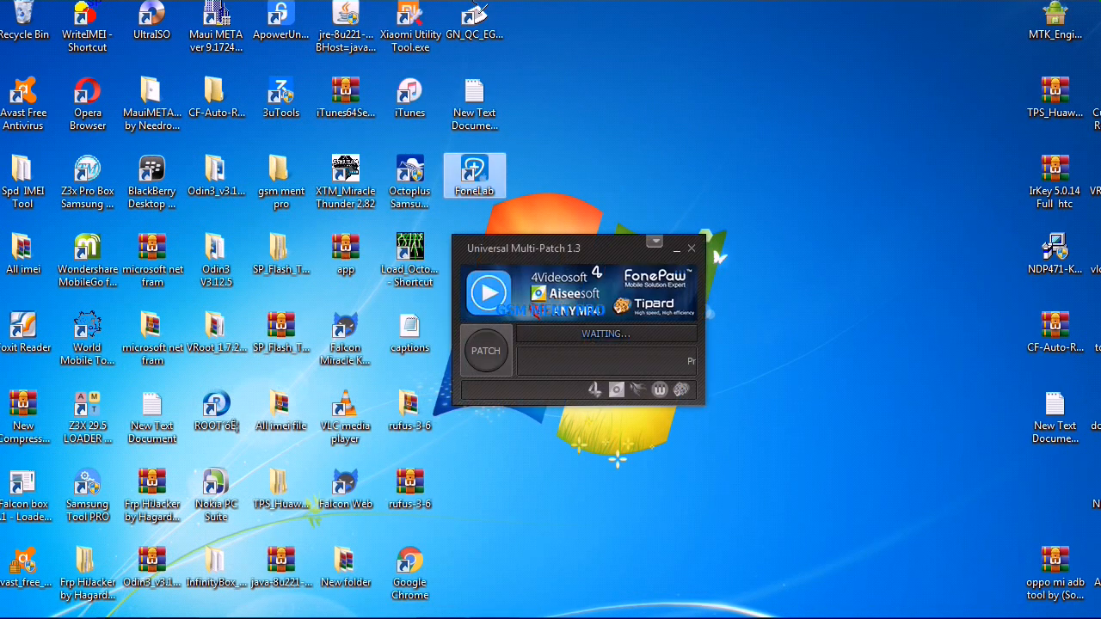
Patch the FoneLab folder under Program Files (x86)\Aiseesoft Studio until the process finishes
click(486, 350)
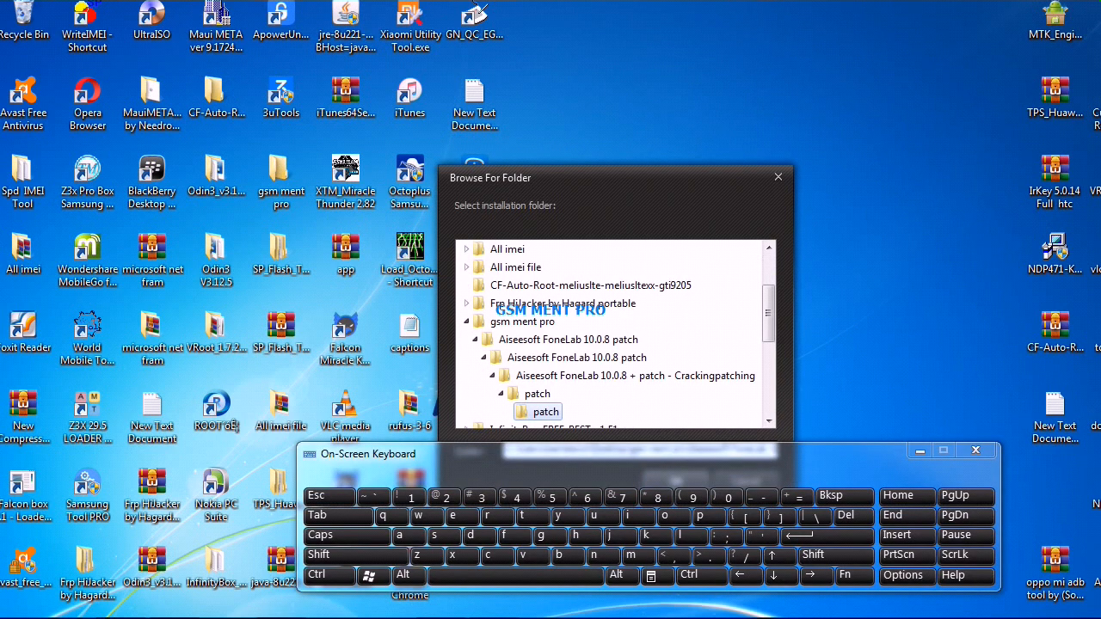
scroll(up, 3)
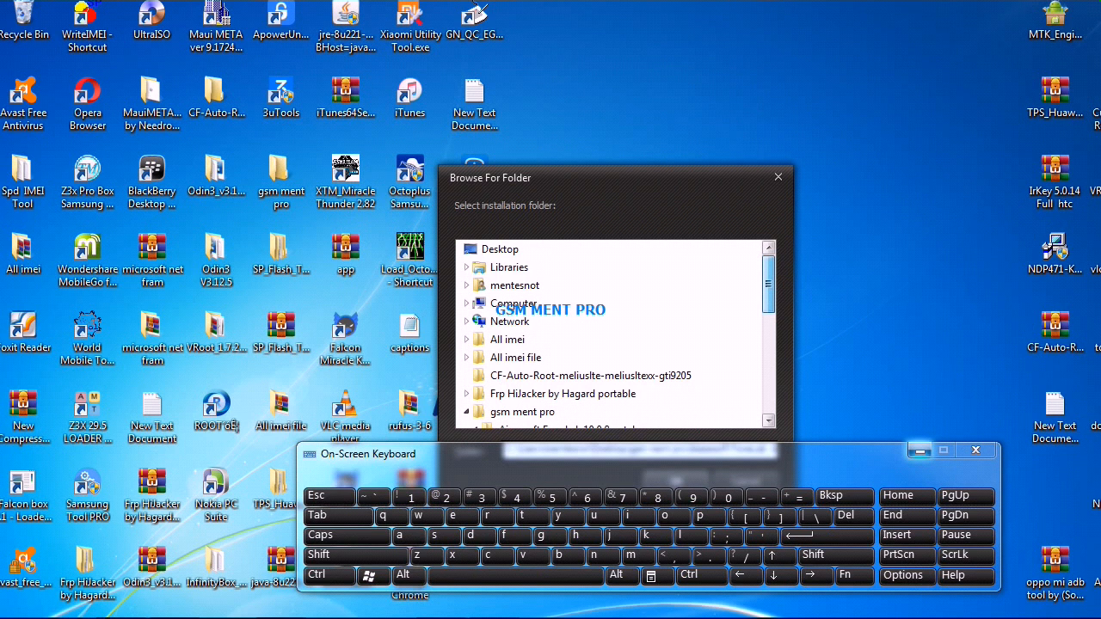
scroll(down, 3)
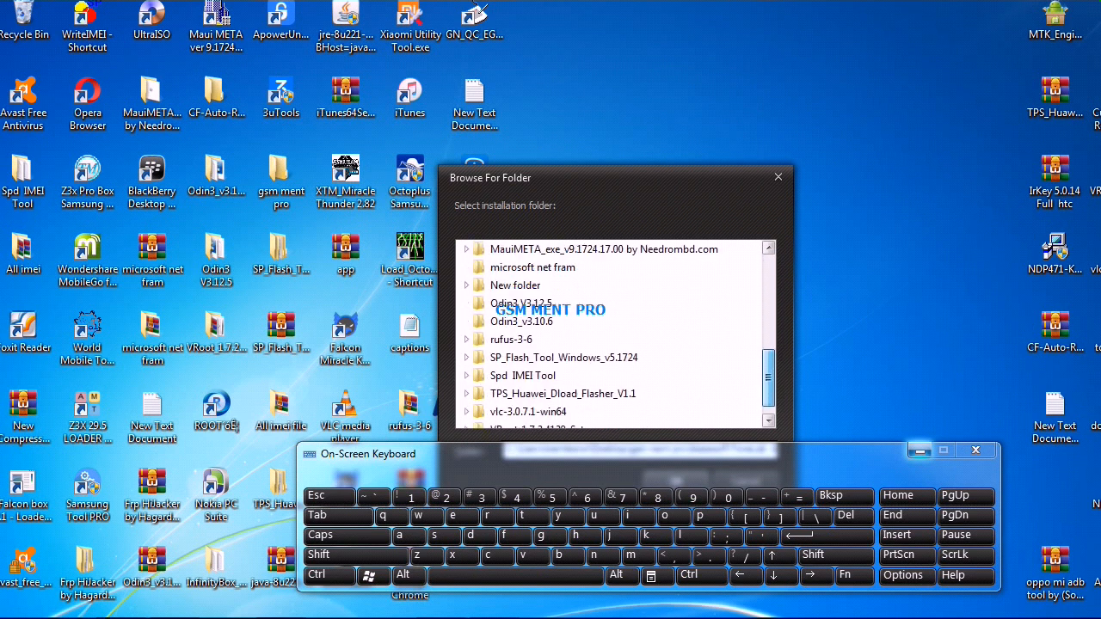
scroll(up, 3)
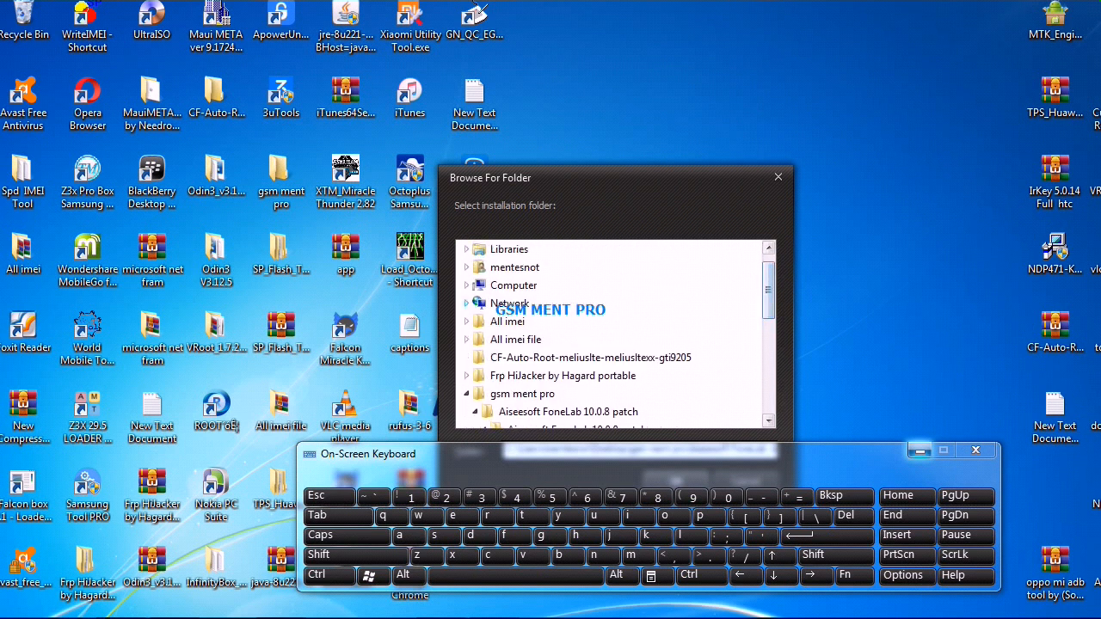
click(467, 284)
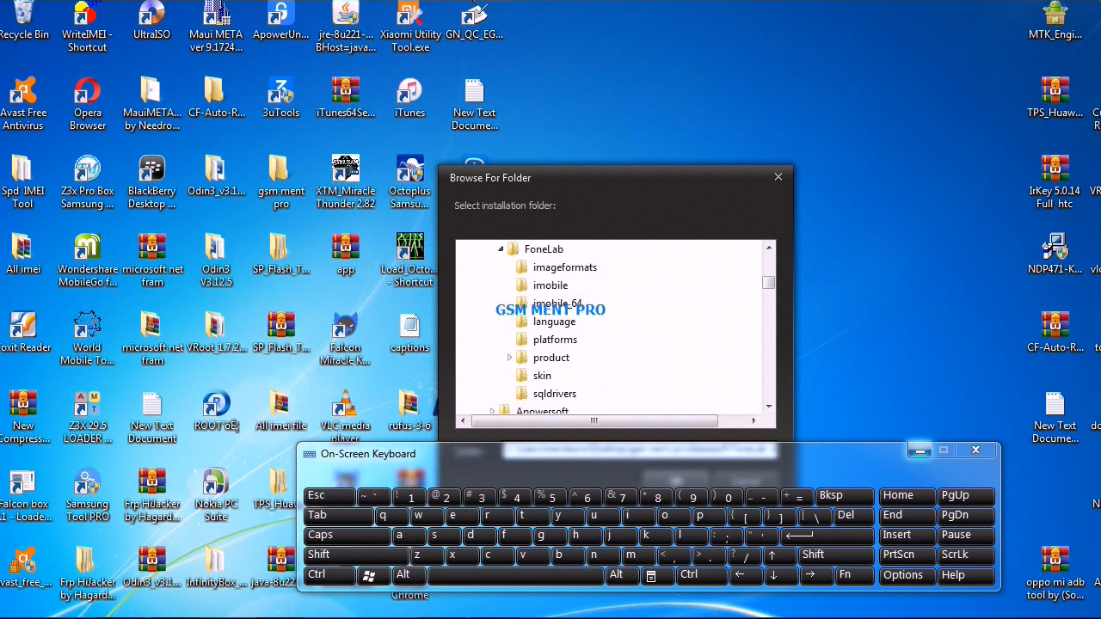
mouse_move(548, 285)
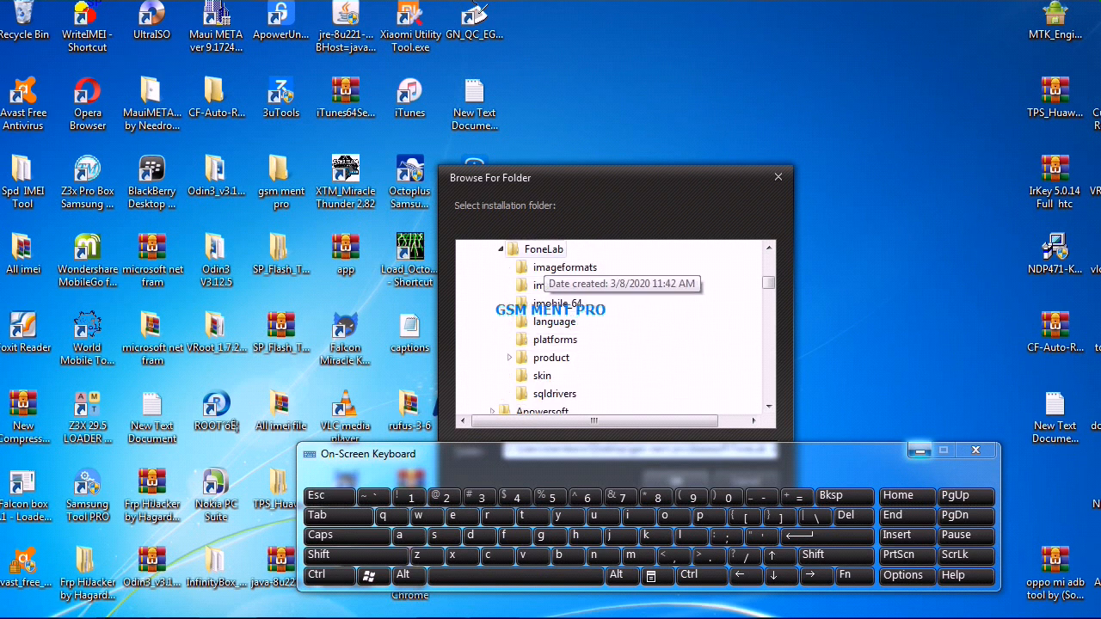
click(544, 249)
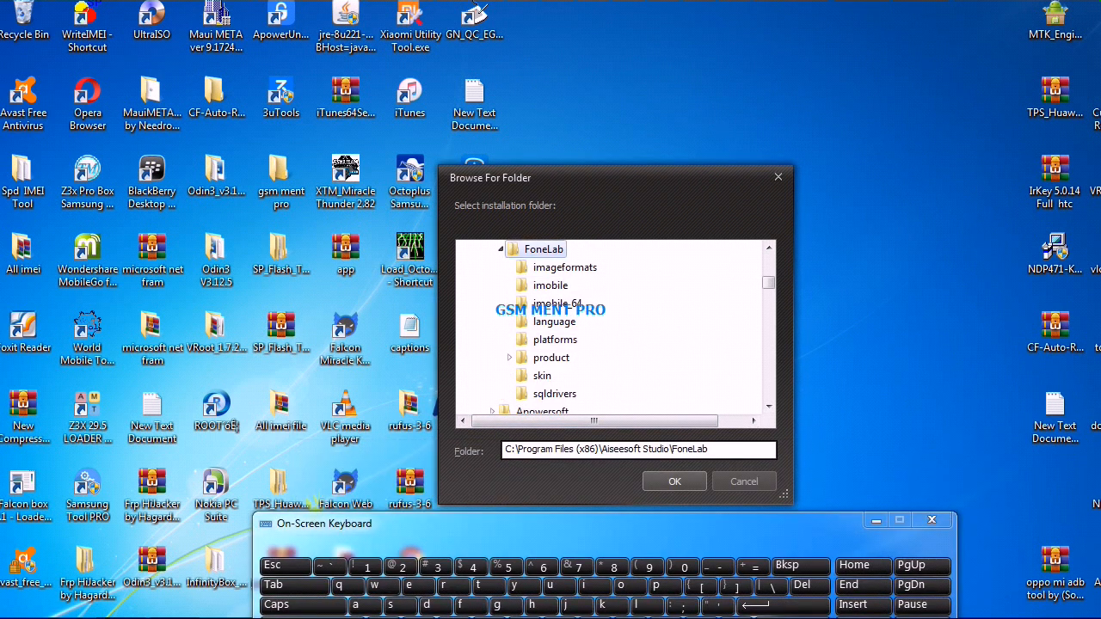
click(673, 481)
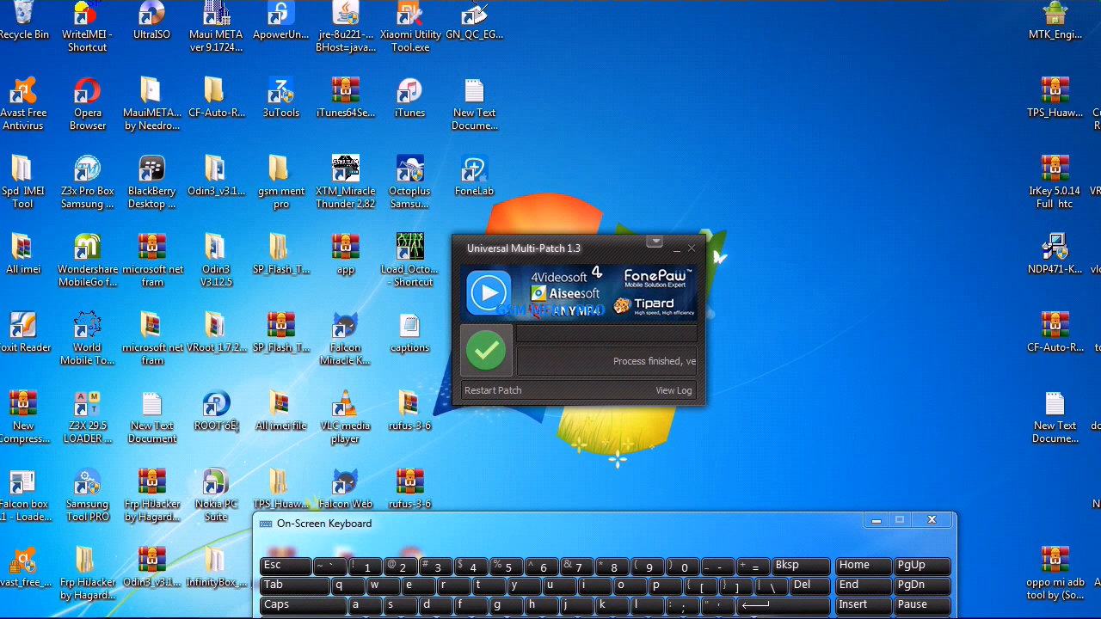
Close the Universal Multi-Patch window to return to the desktop
click(690, 247)
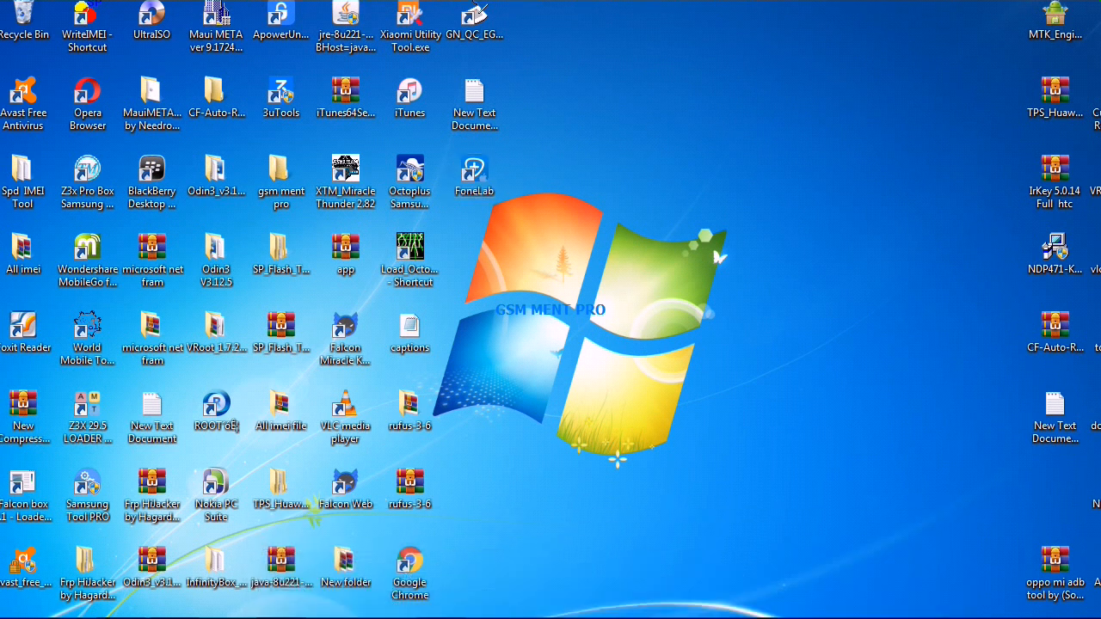
double_click(473, 176)
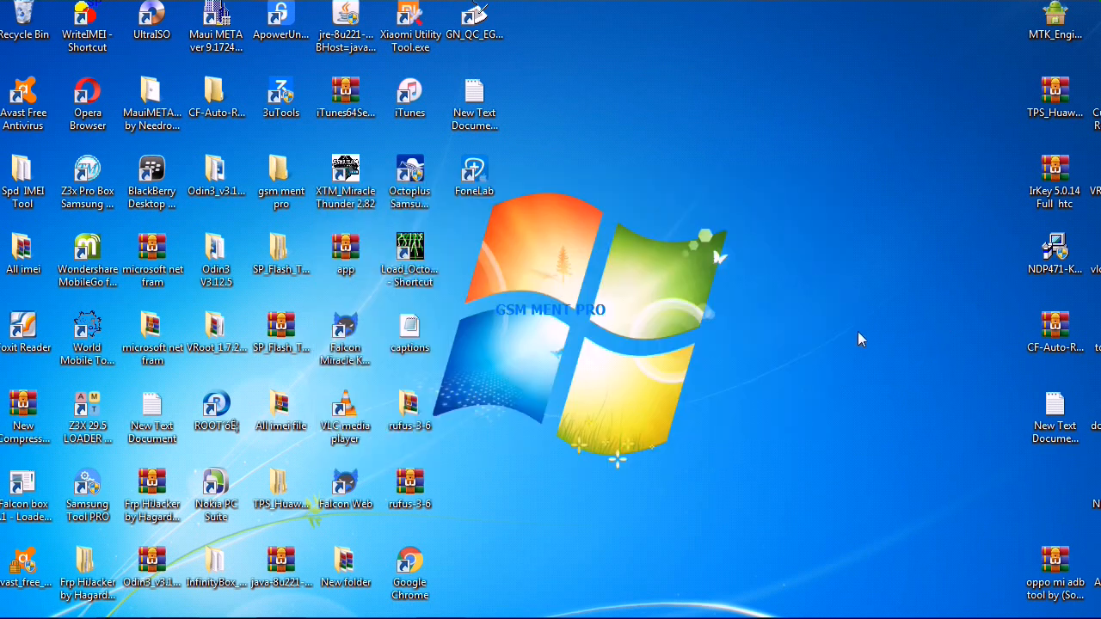
mouse_move(655, 307)
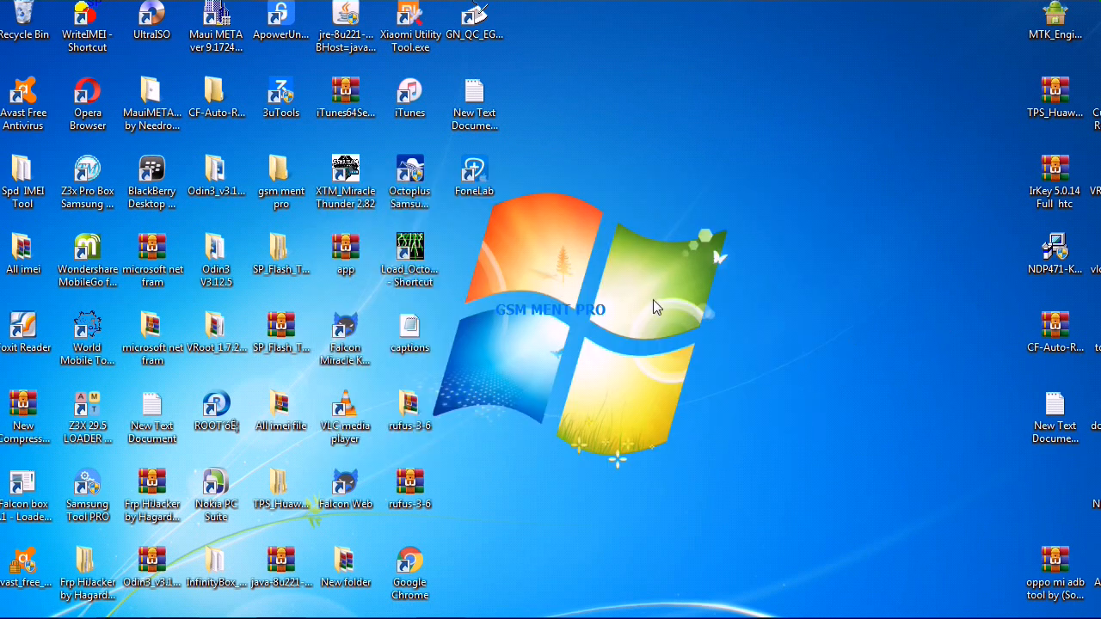
mouse_move(744, 312)
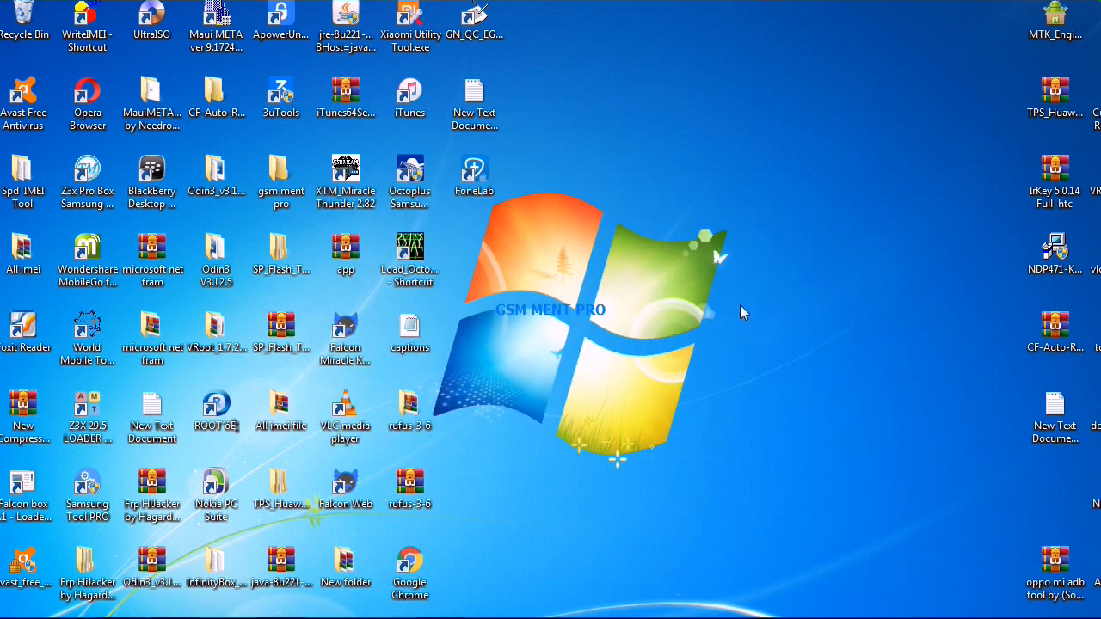
mouse_move(657, 285)
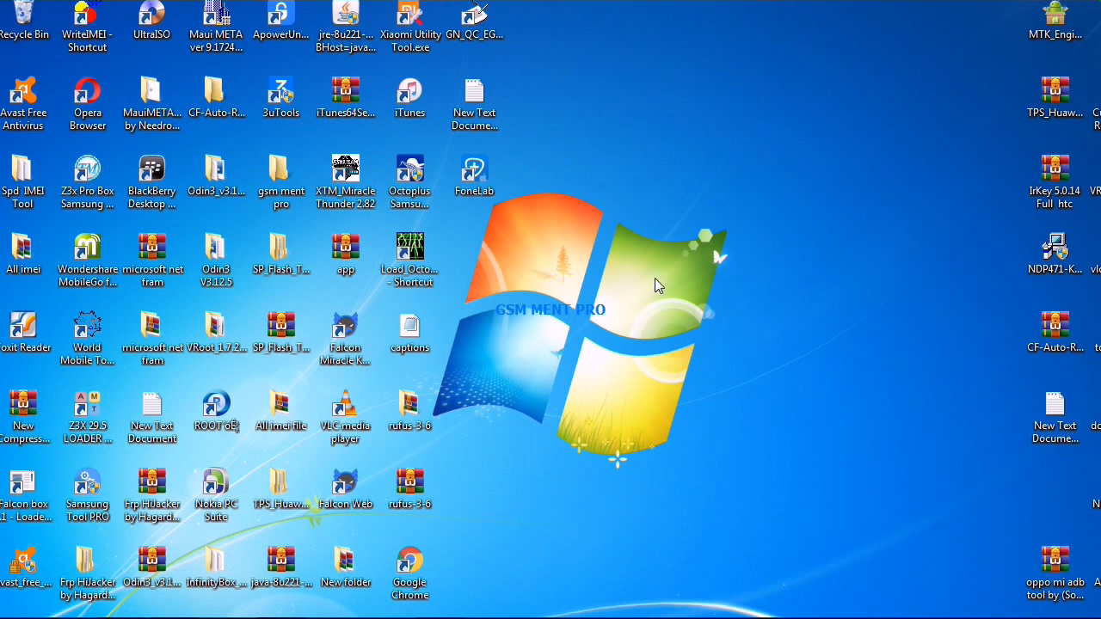
mouse_move(645, 271)
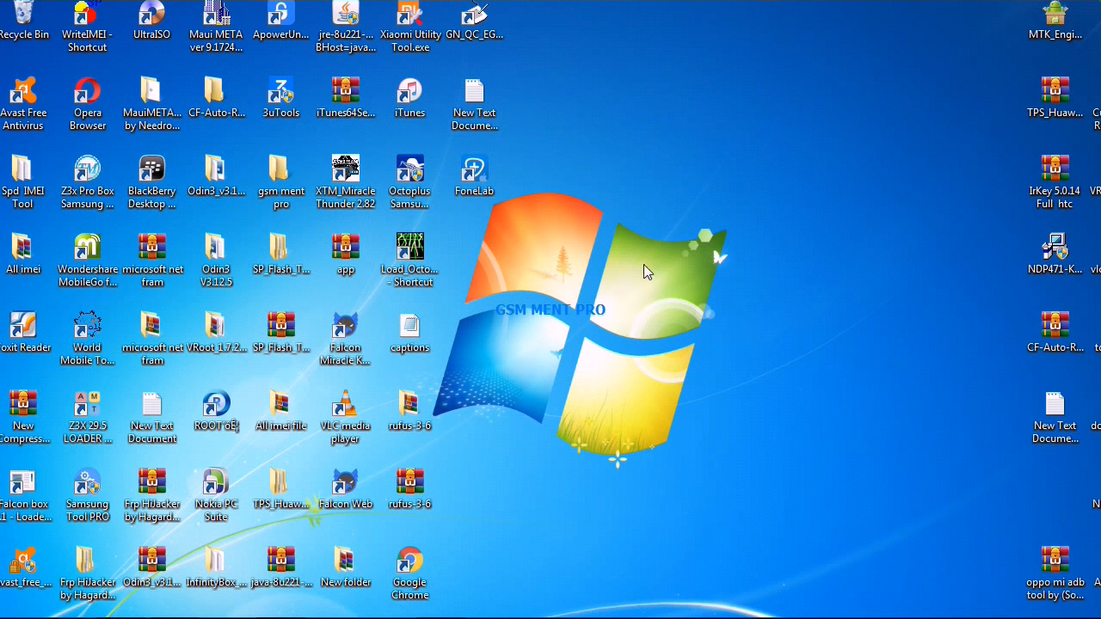
mouse_move(525, 288)
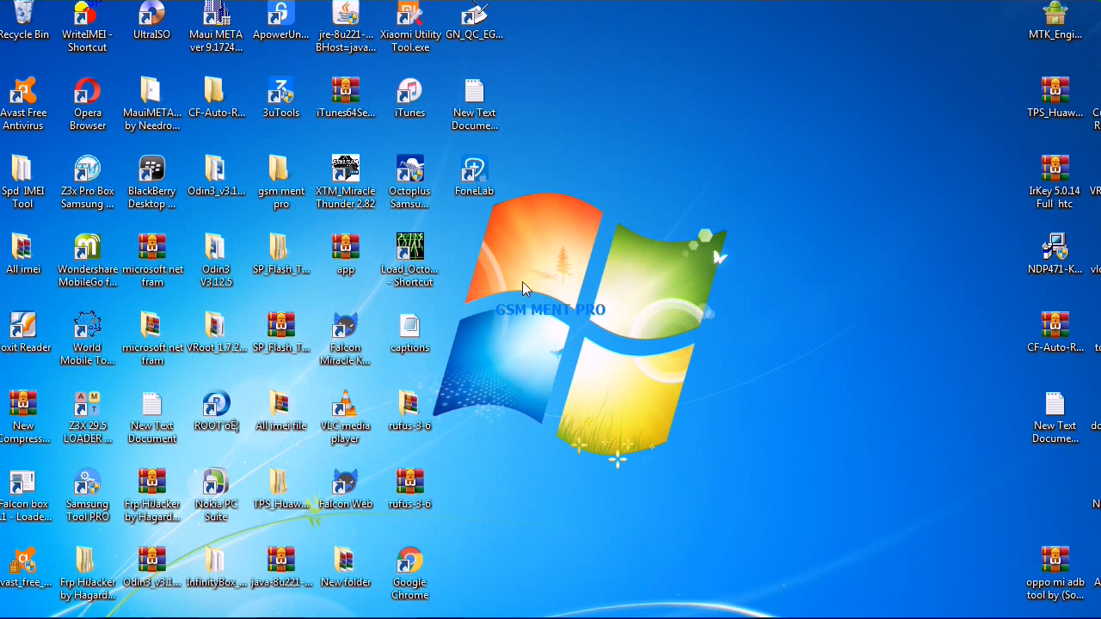
Launch FoneLab and view Recover from iTunes Backup File, then iCloud Backup File
double_click(473, 181)
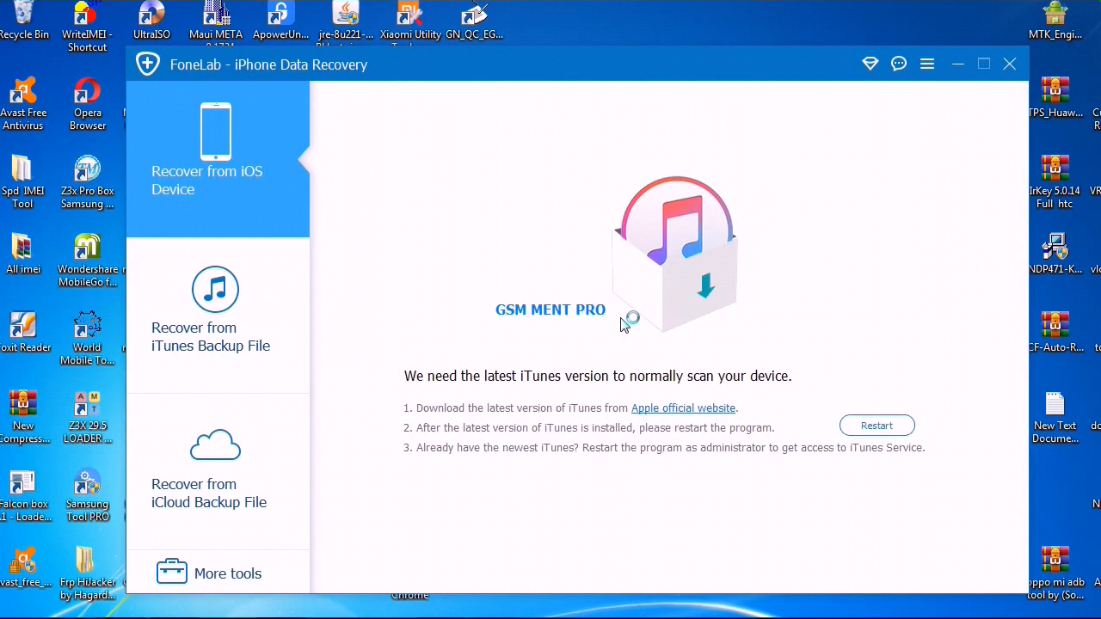
mouse_move(258, 193)
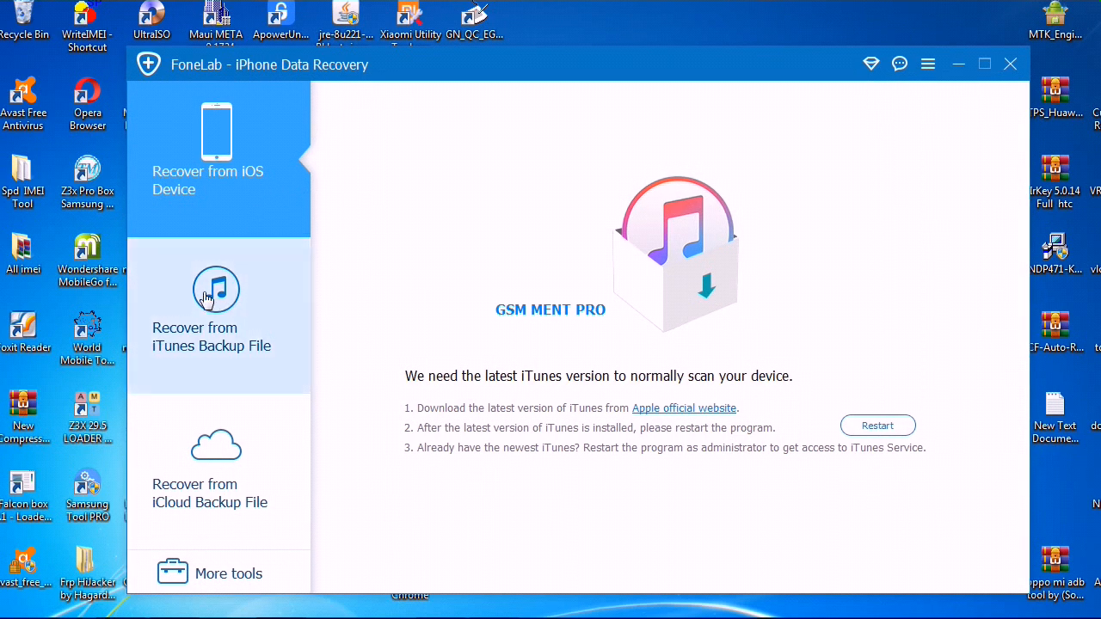
click(211, 310)
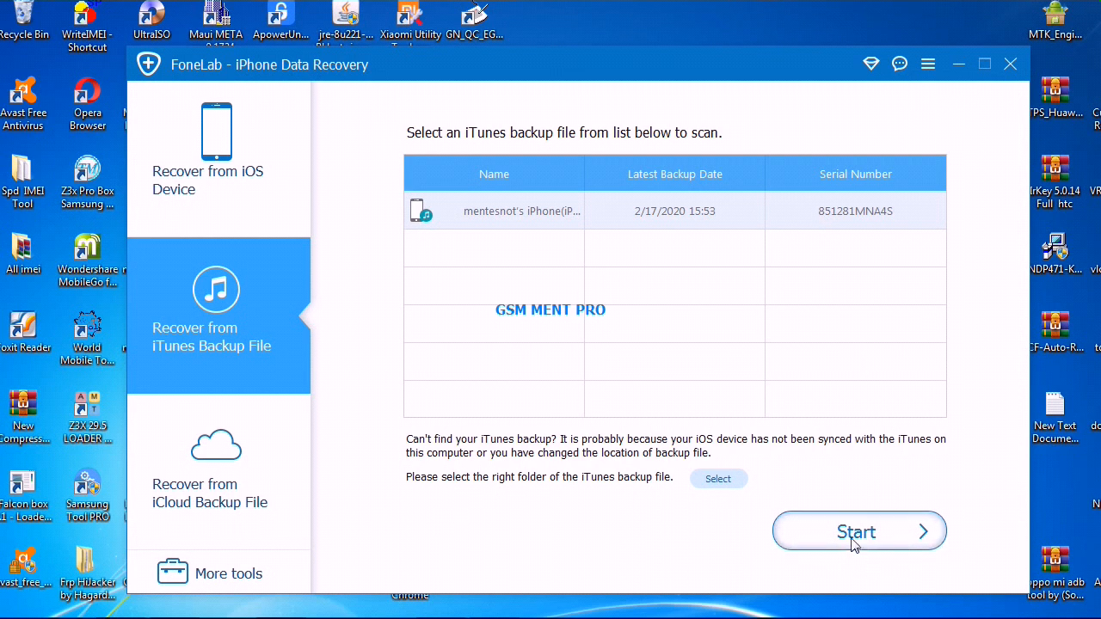
mouse_move(252, 505)
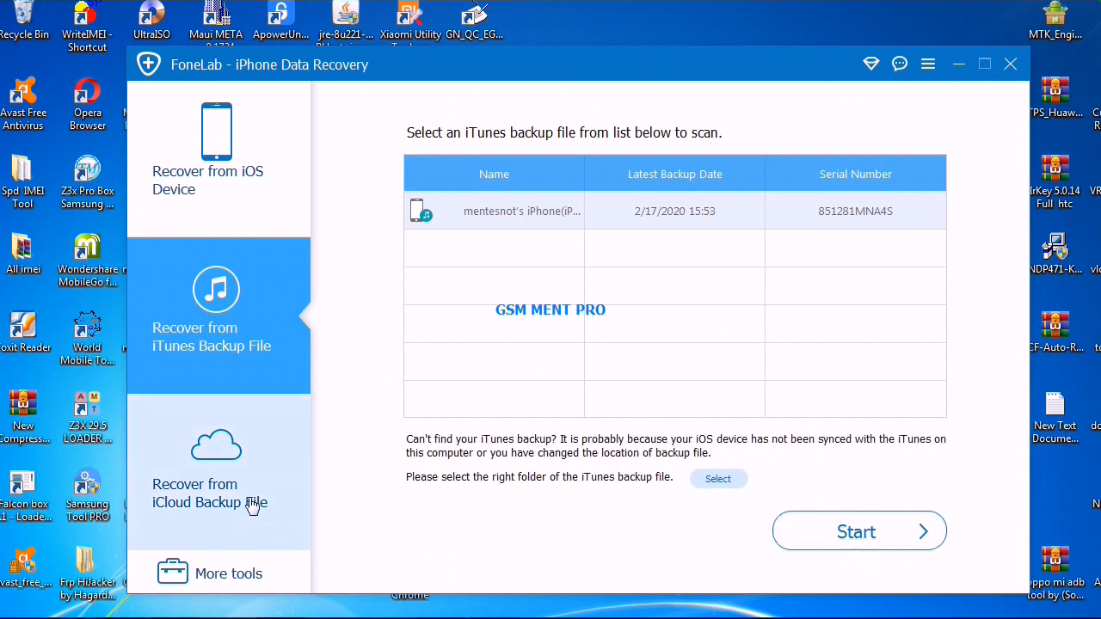
click(210, 468)
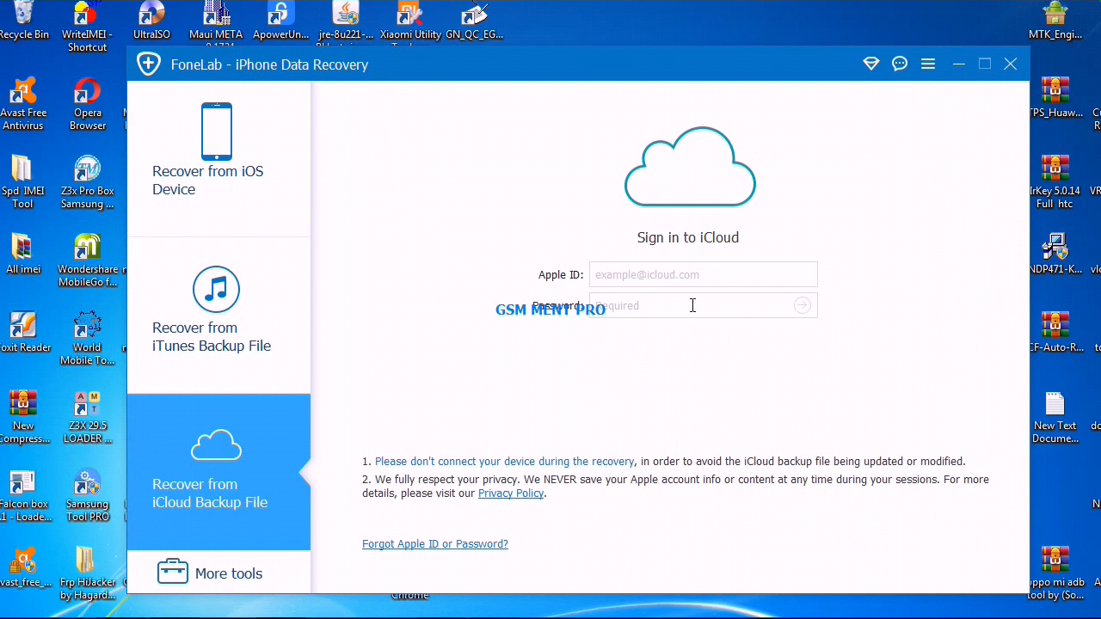
mouse_move(363, 499)
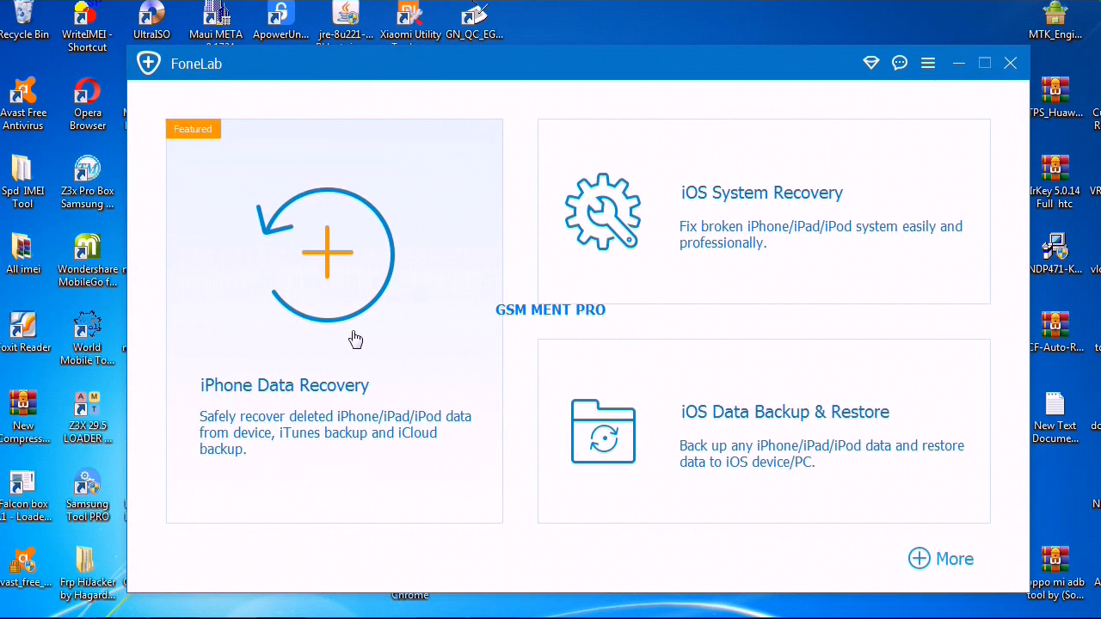
mouse_move(548, 316)
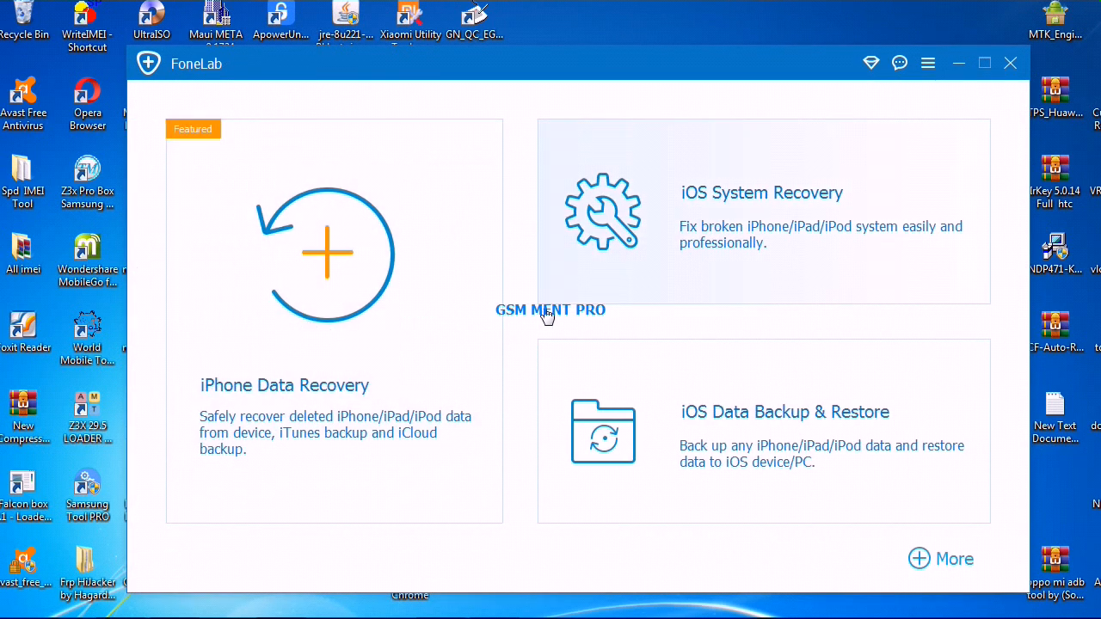
mouse_move(858, 212)
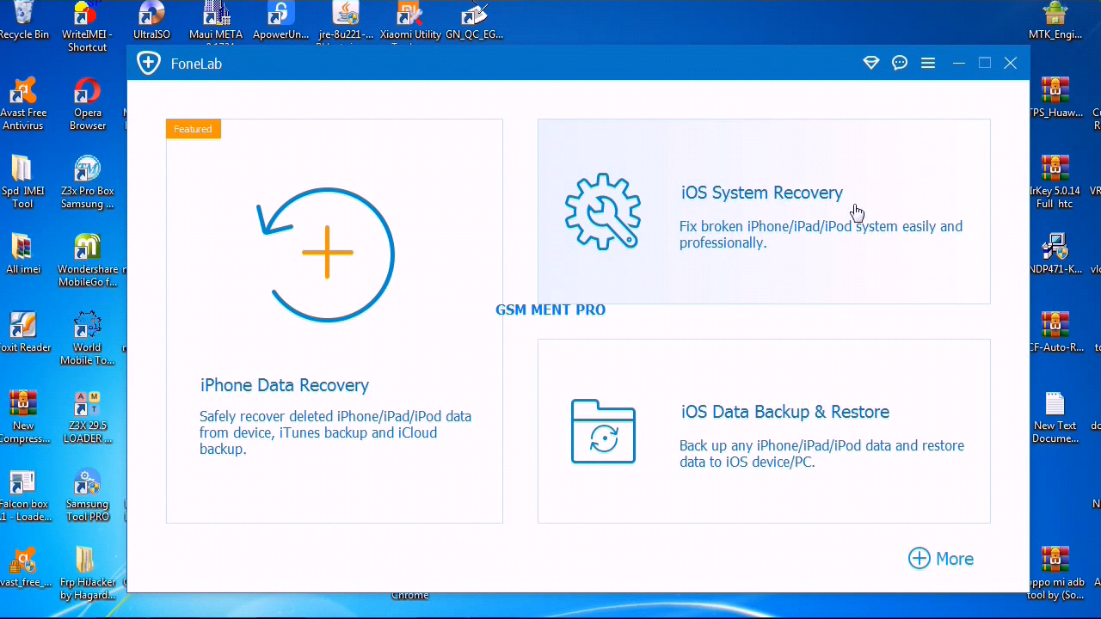
mouse_move(920, 419)
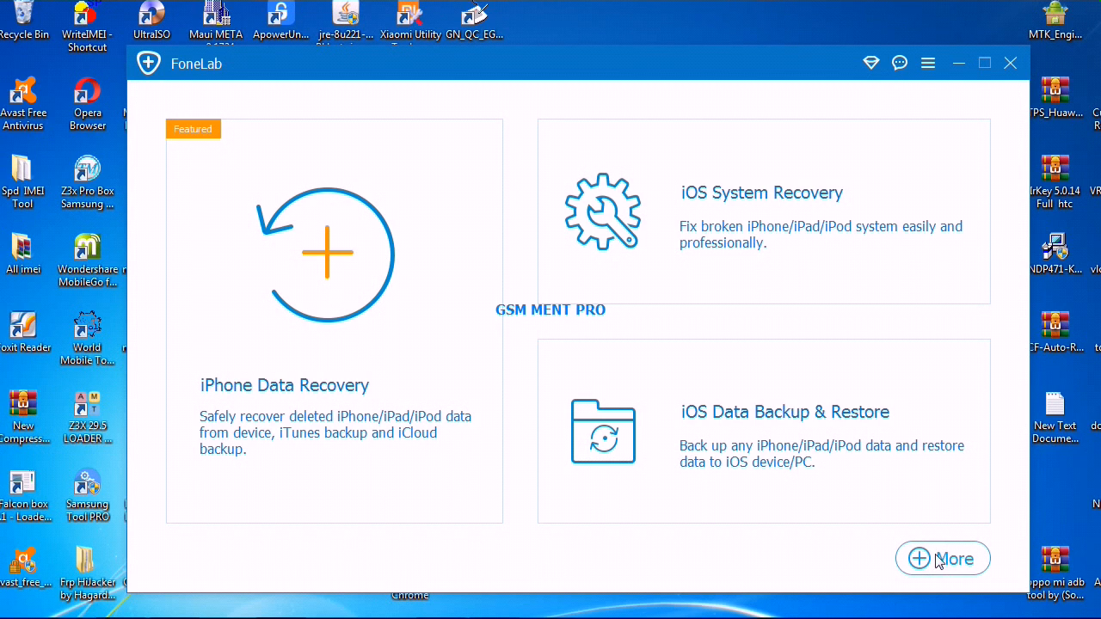
Click More at the bottom right of FoneLab's home screen
click(943, 557)
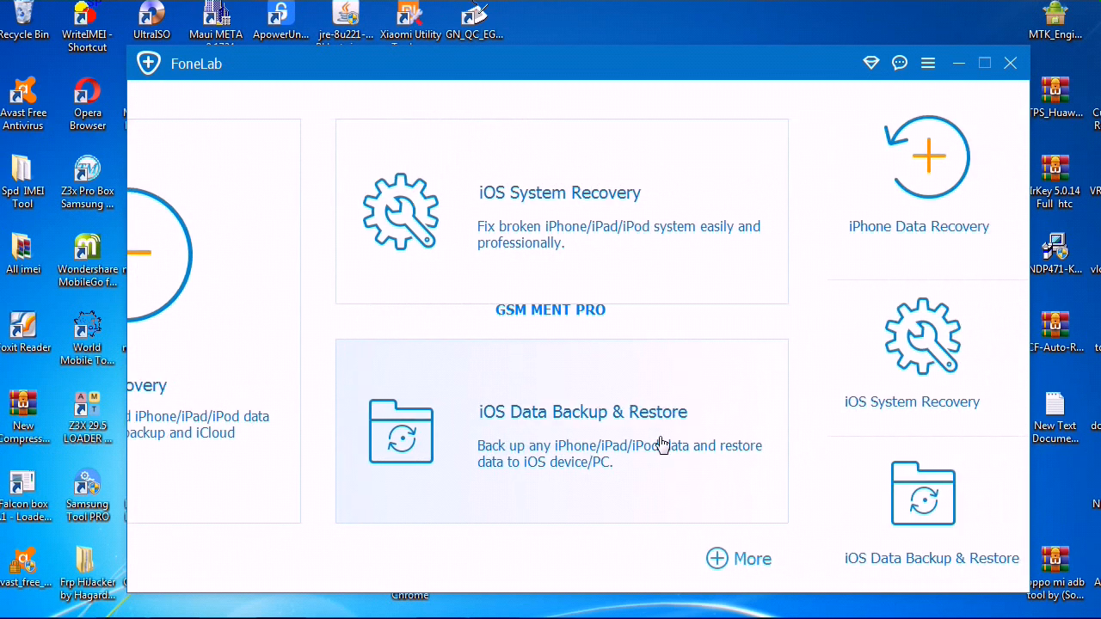
Open the extra tools panel listing FoneTrans, FoneCopy, FoneEraser and Android tools
click(737, 558)
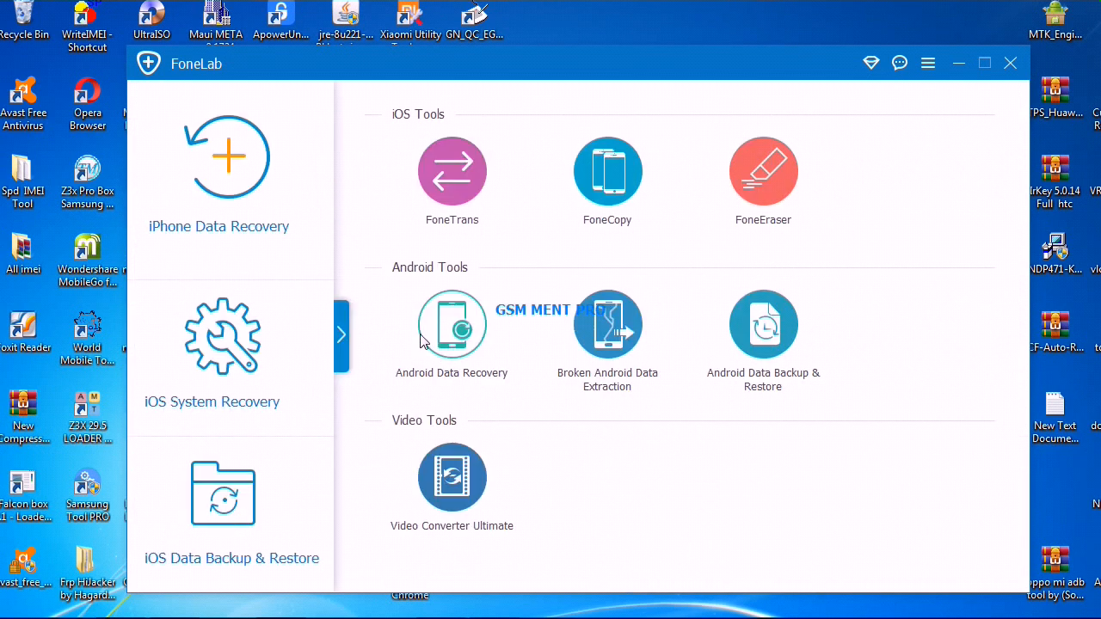
mouse_move(575, 311)
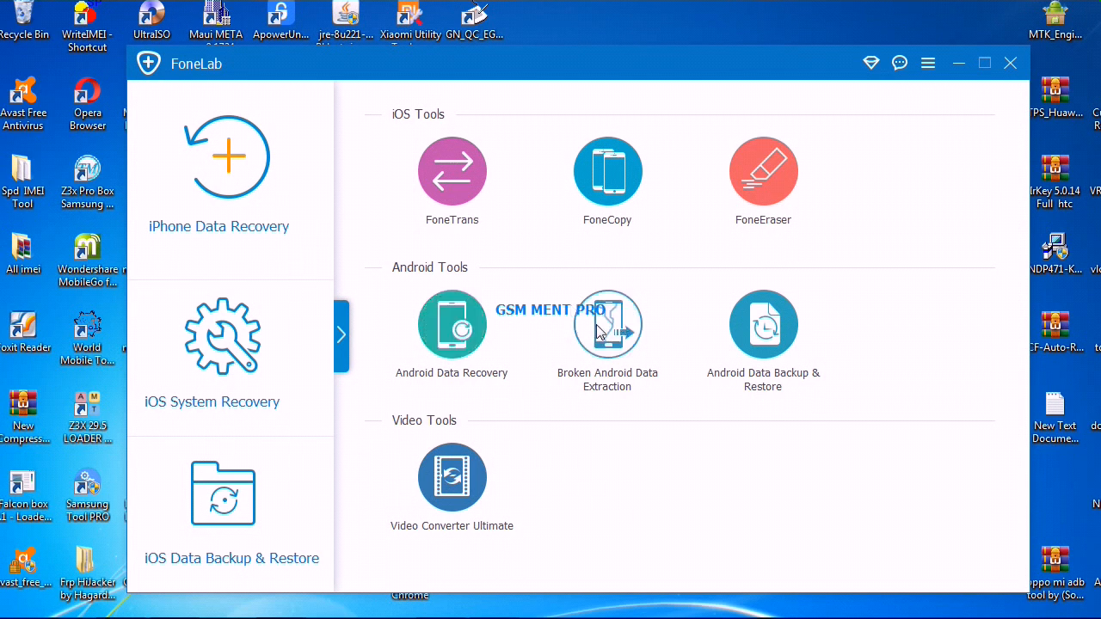
mouse_move(626, 404)
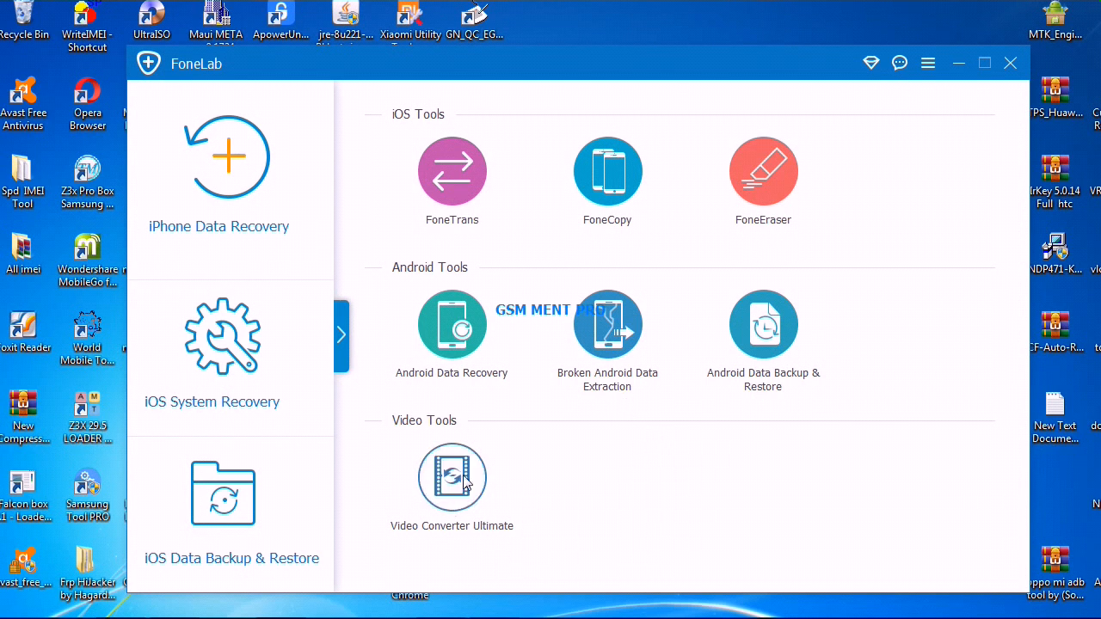
mouse_move(763, 170)
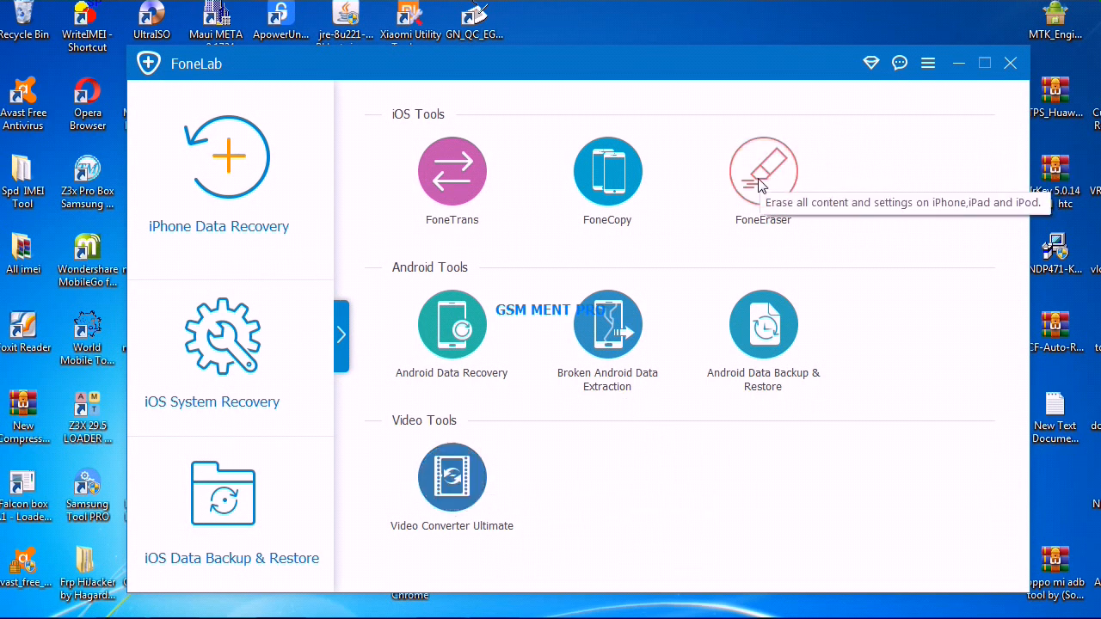
mouse_move(607, 170)
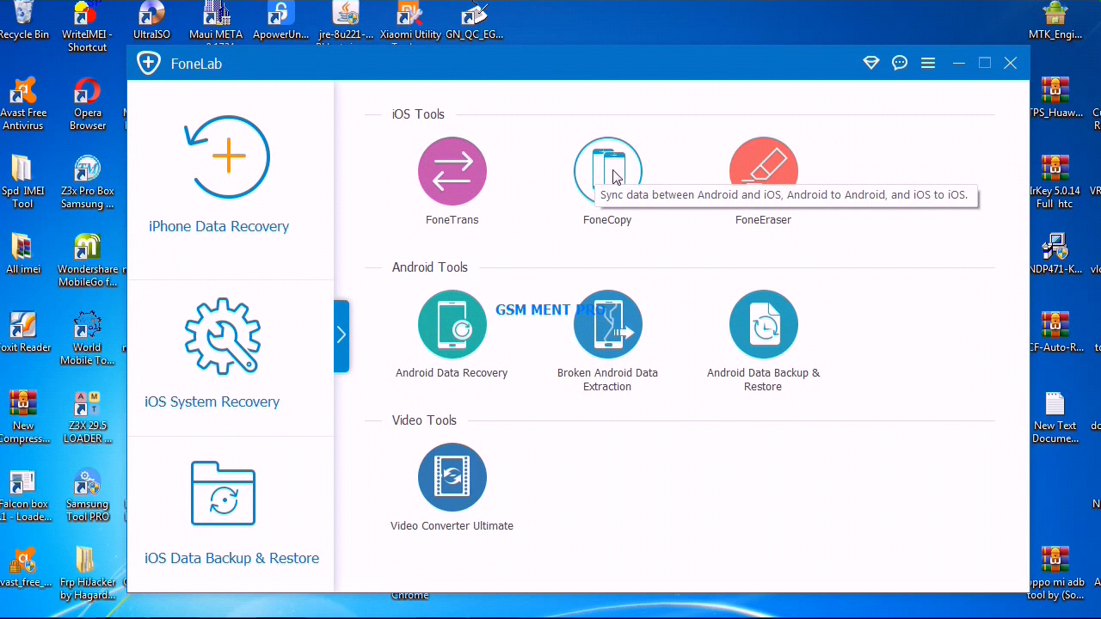
mouse_move(619, 164)
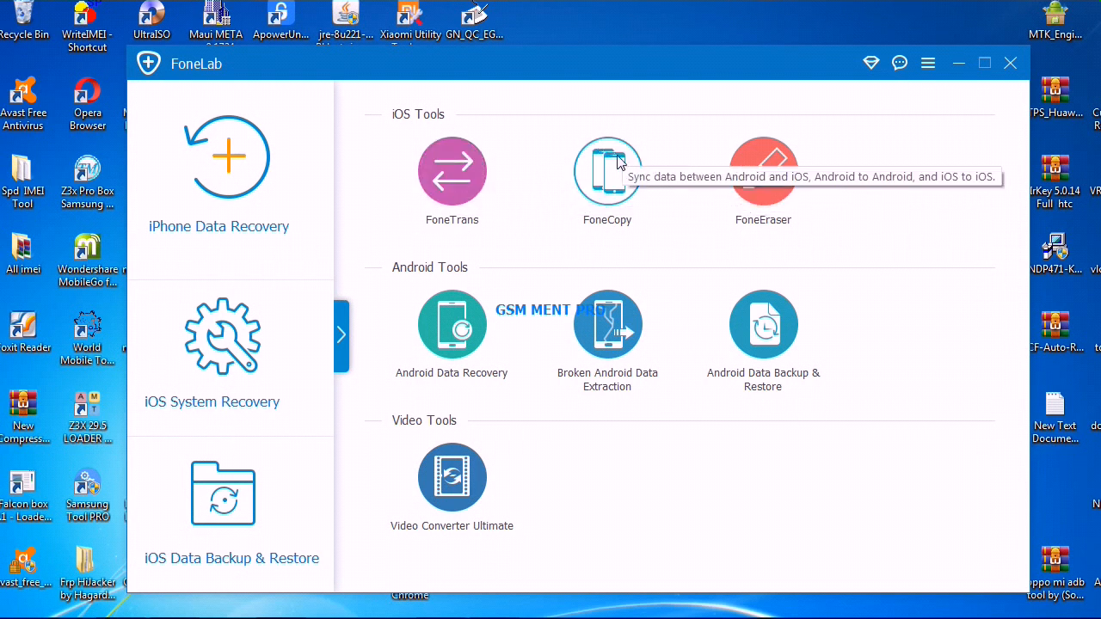
mouse_move(411, 472)
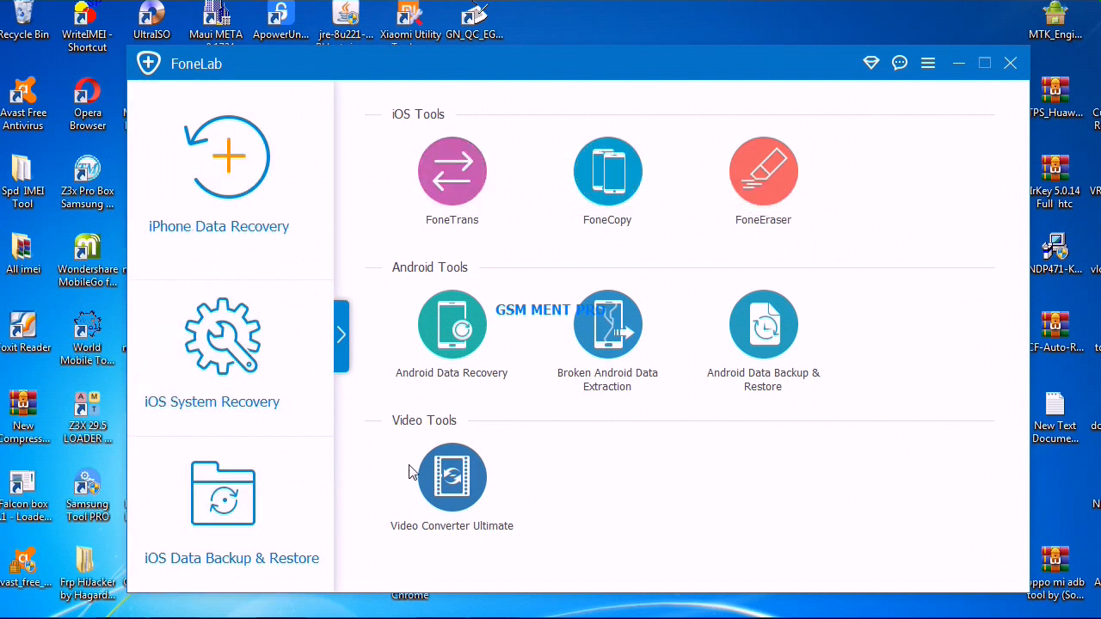